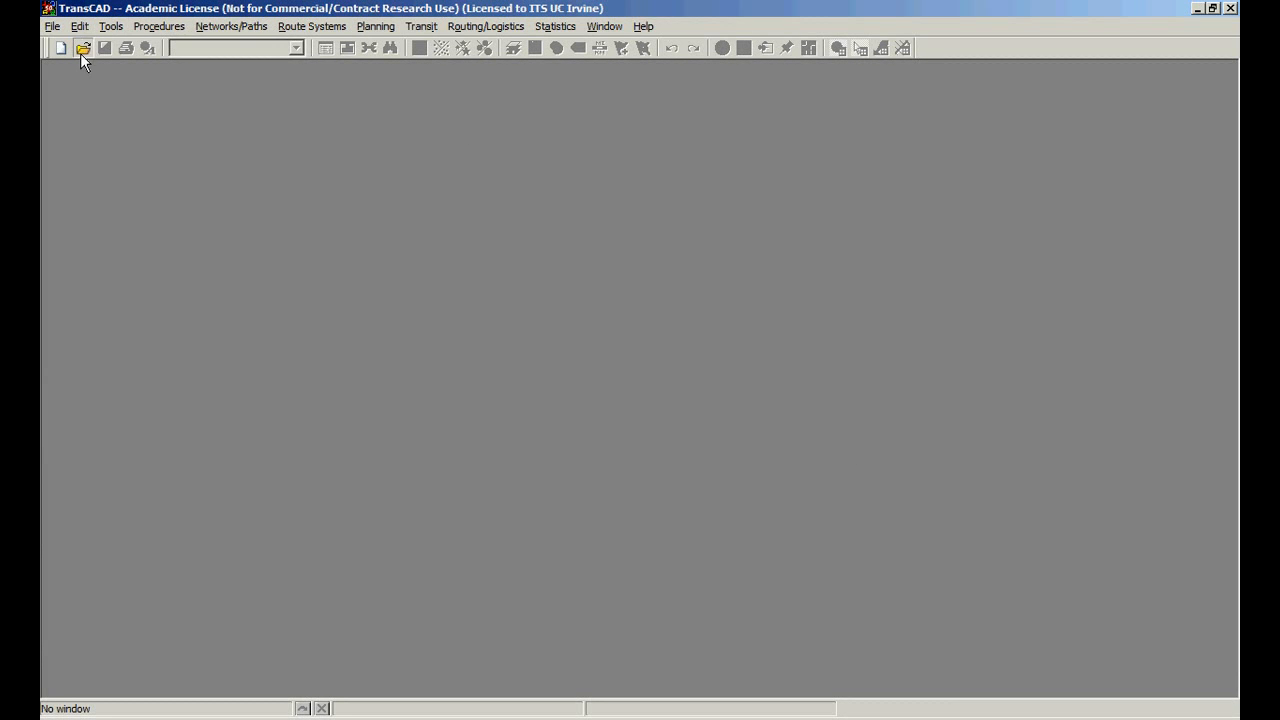
# Step: Start opening a file and move up three folder levels to the 2011_2_SPRING semester folder
pyautogui.click(84, 48)
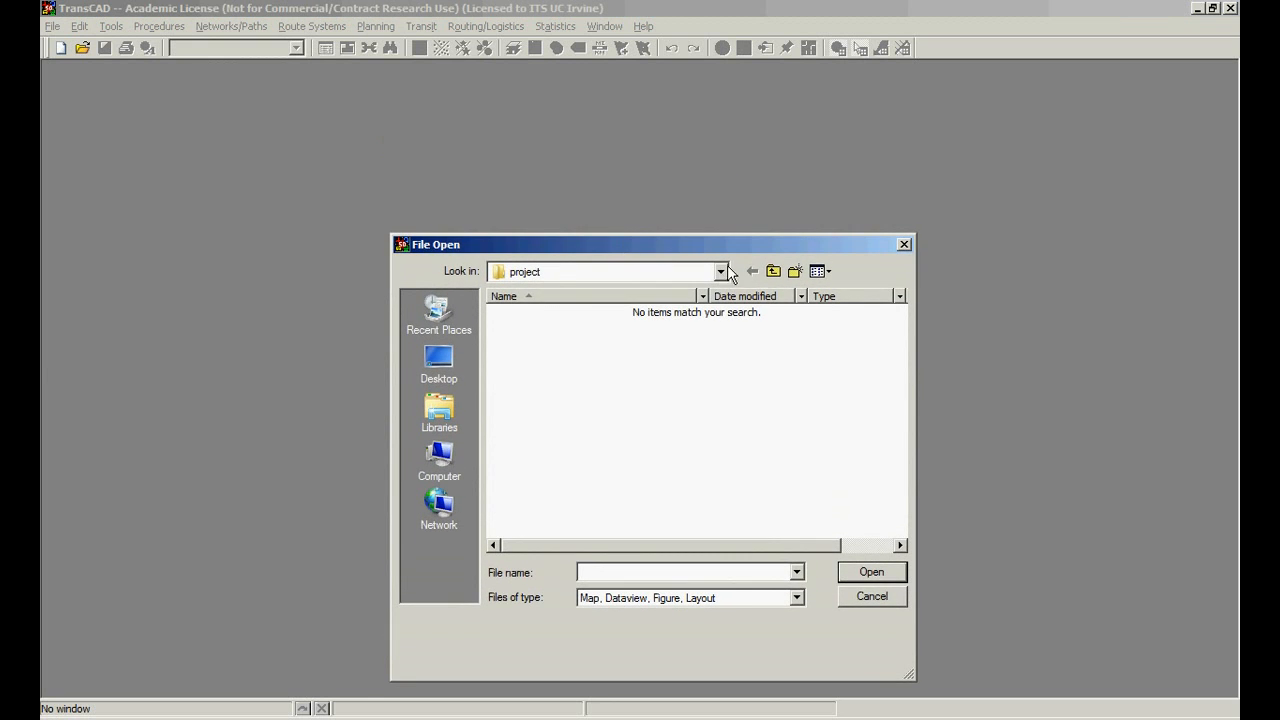
pyautogui.click(772, 272)
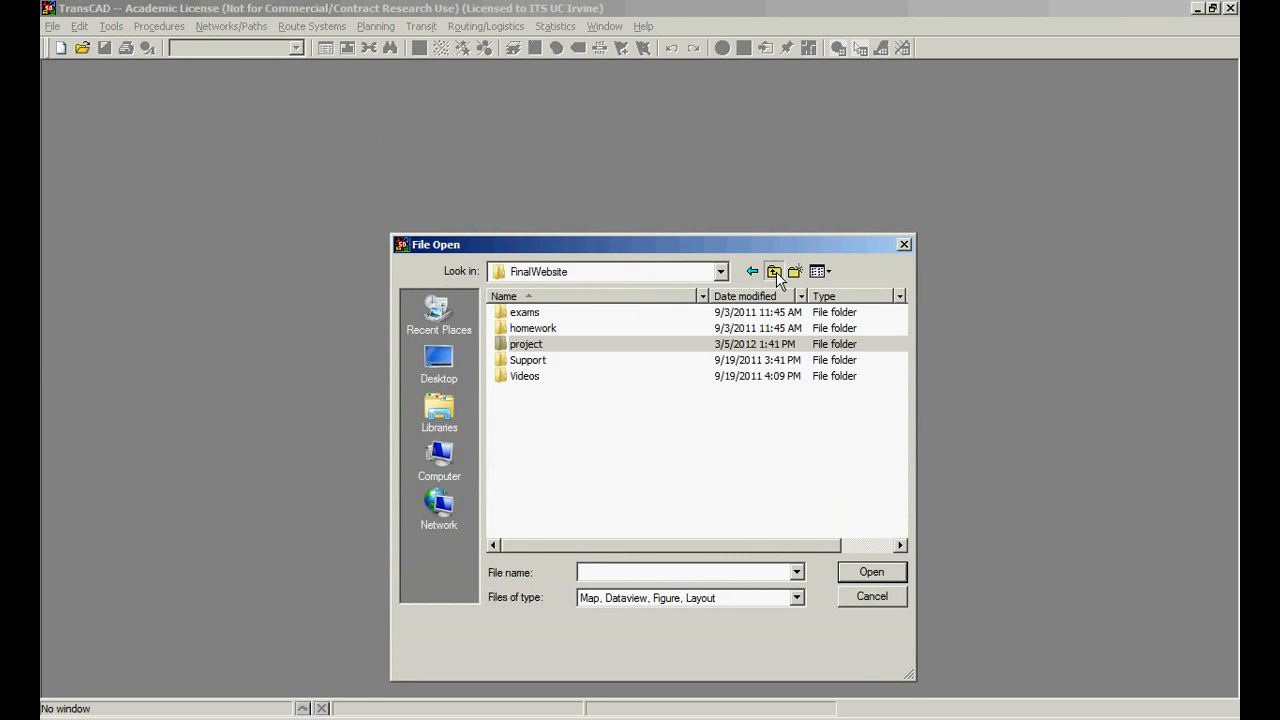
pyautogui.click(772, 272)
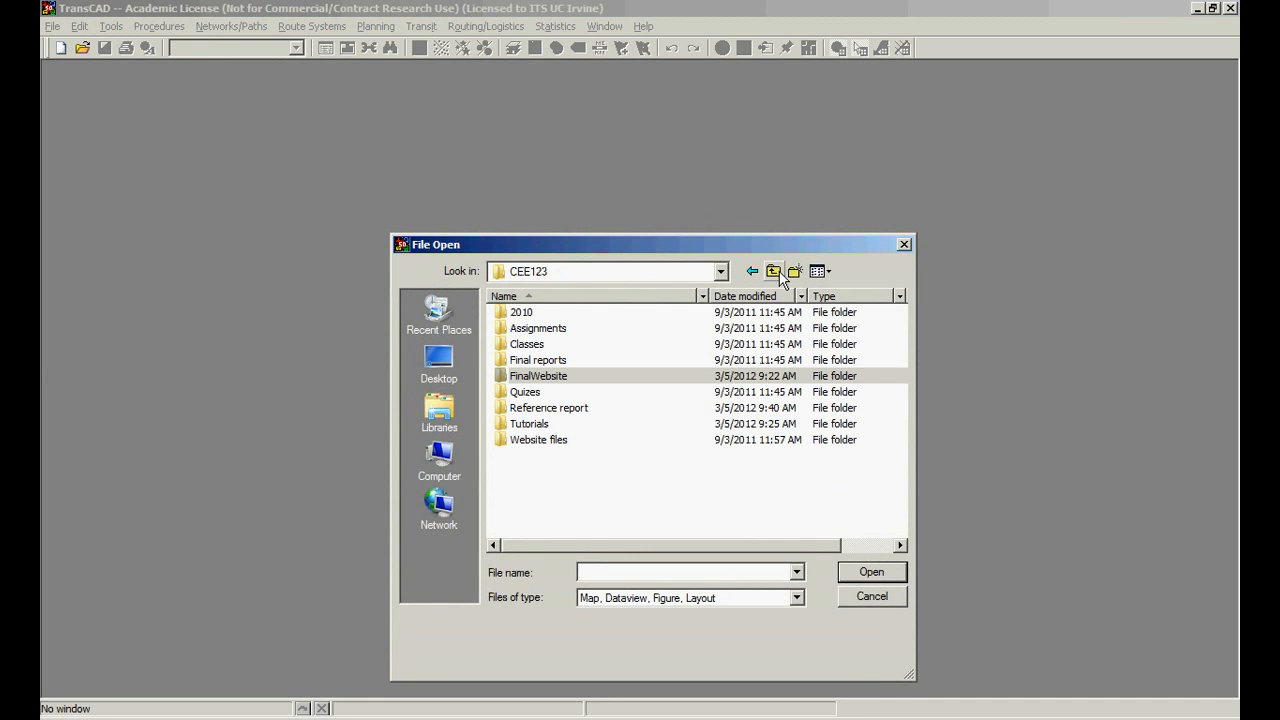
pyautogui.click(772, 272)
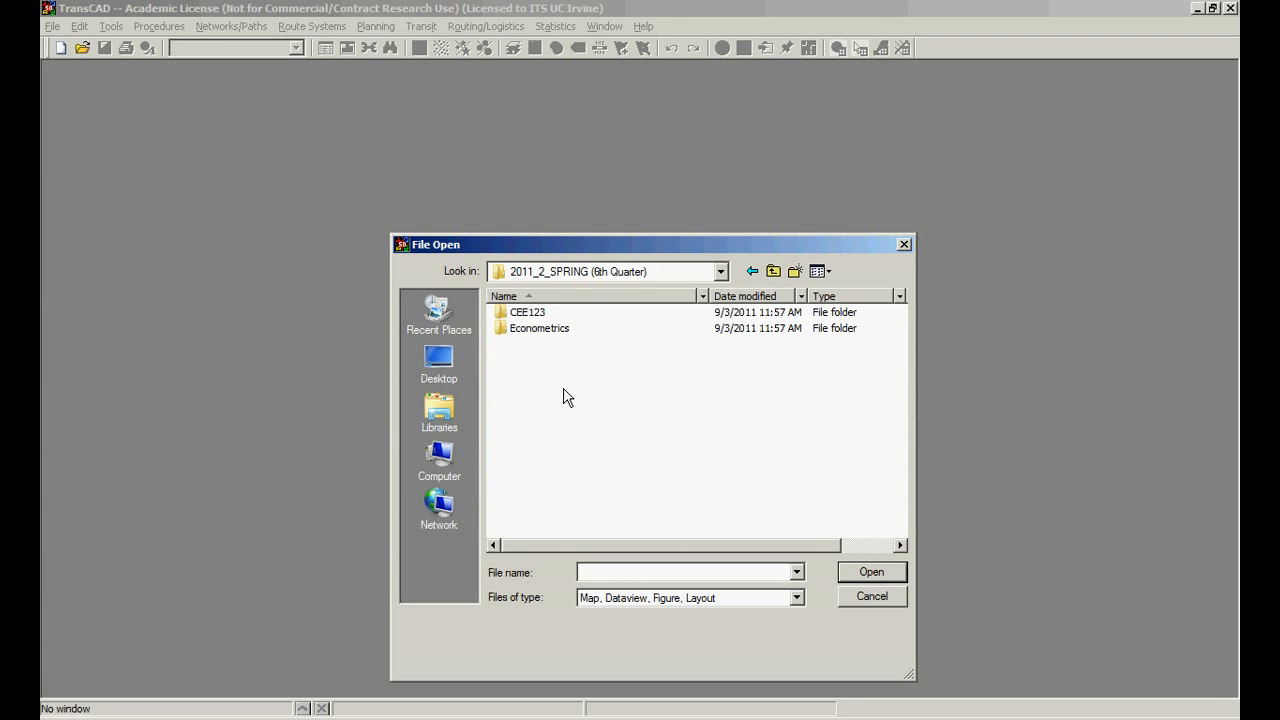
# Step: Navigate into CEE123 then Tutorials and select the Bases folder
pyautogui.doubleClick(528, 312)
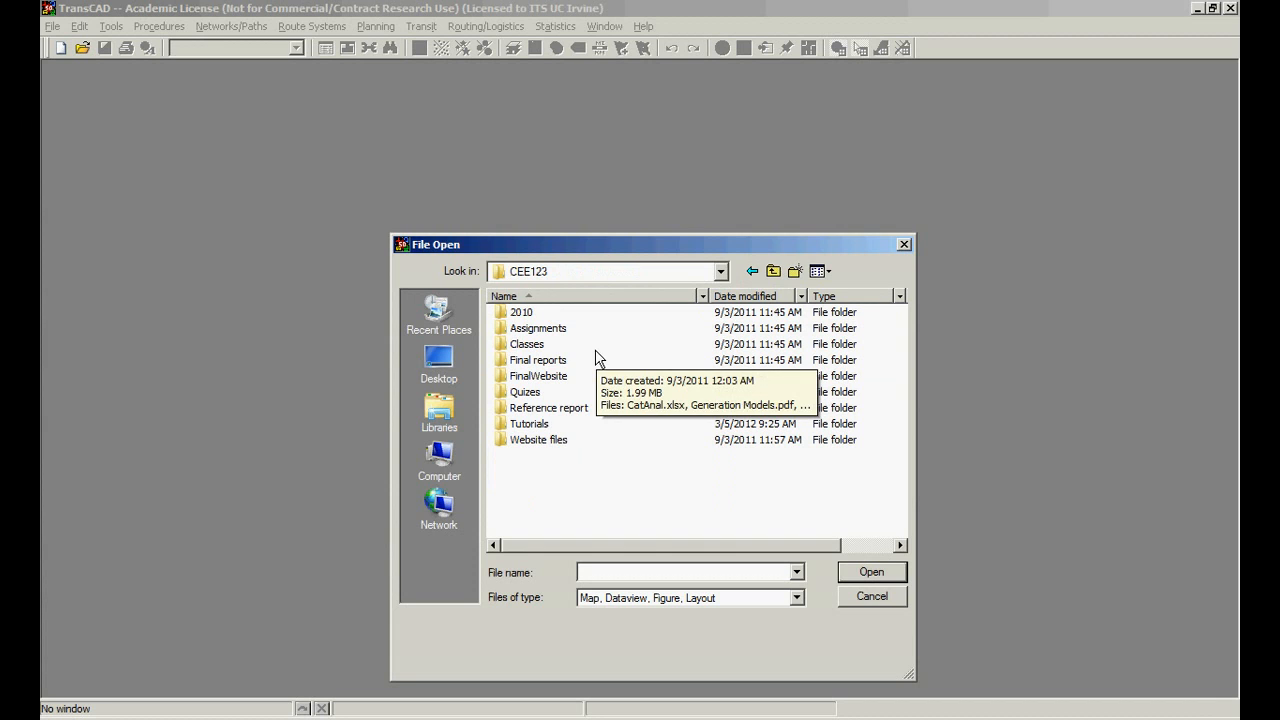
pyautogui.moveTo(540, 400)
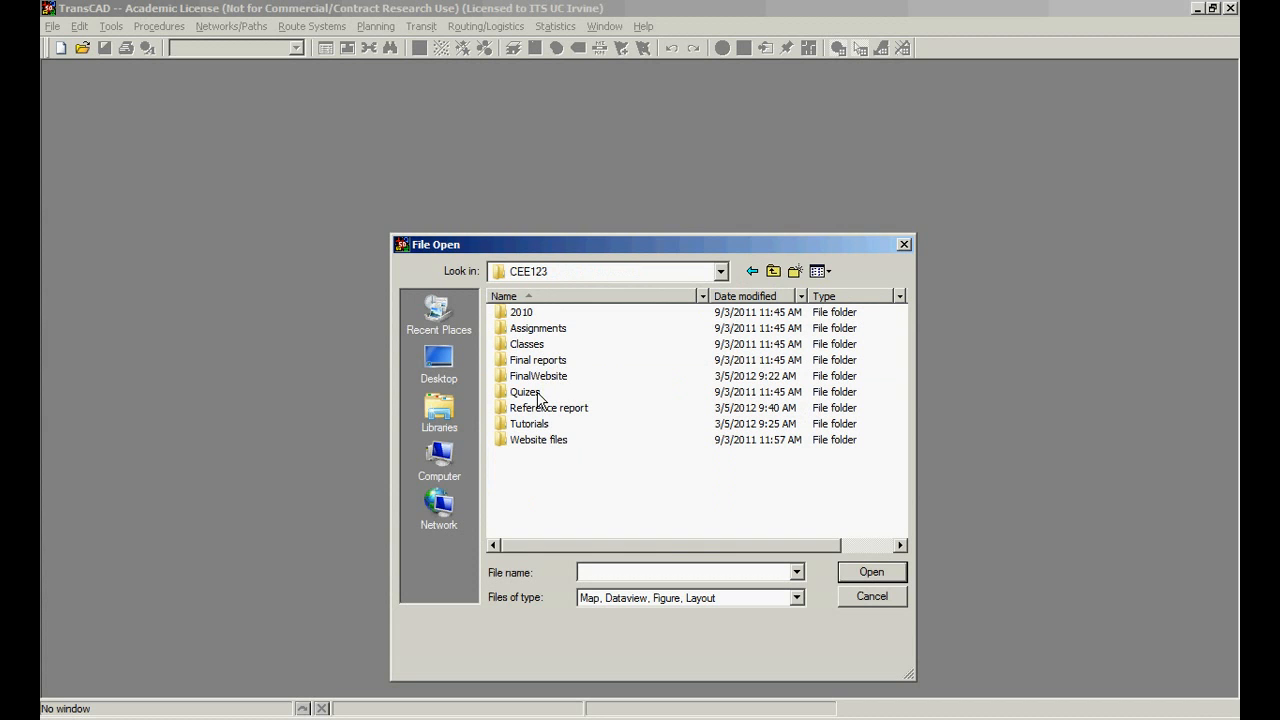
pyautogui.doubleClick(528, 424)
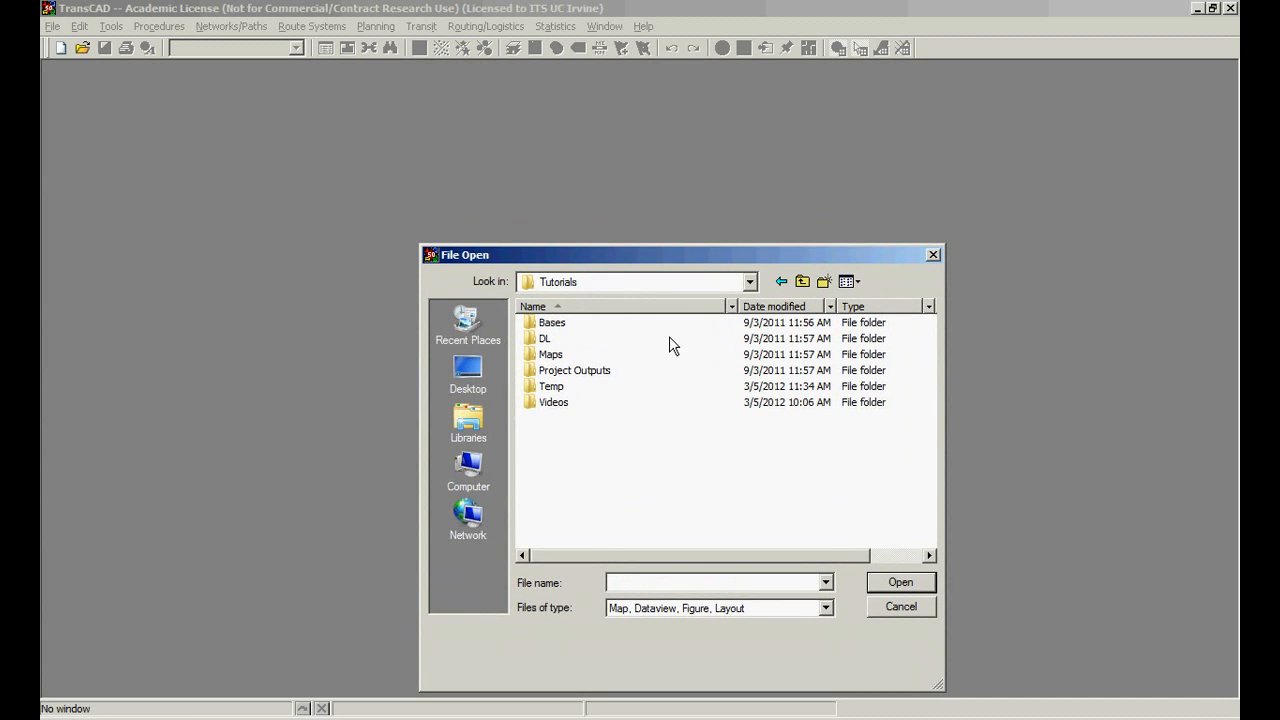
pyautogui.moveTo(556, 338)
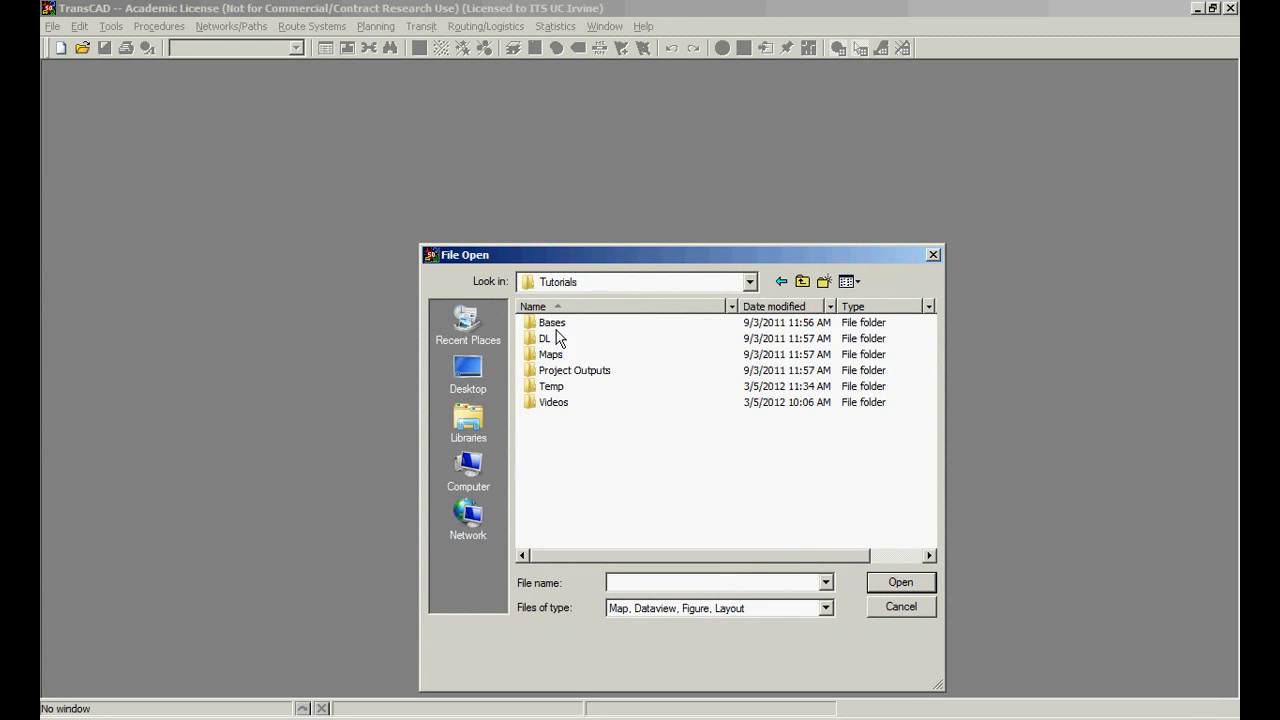
pyautogui.click(552, 322)
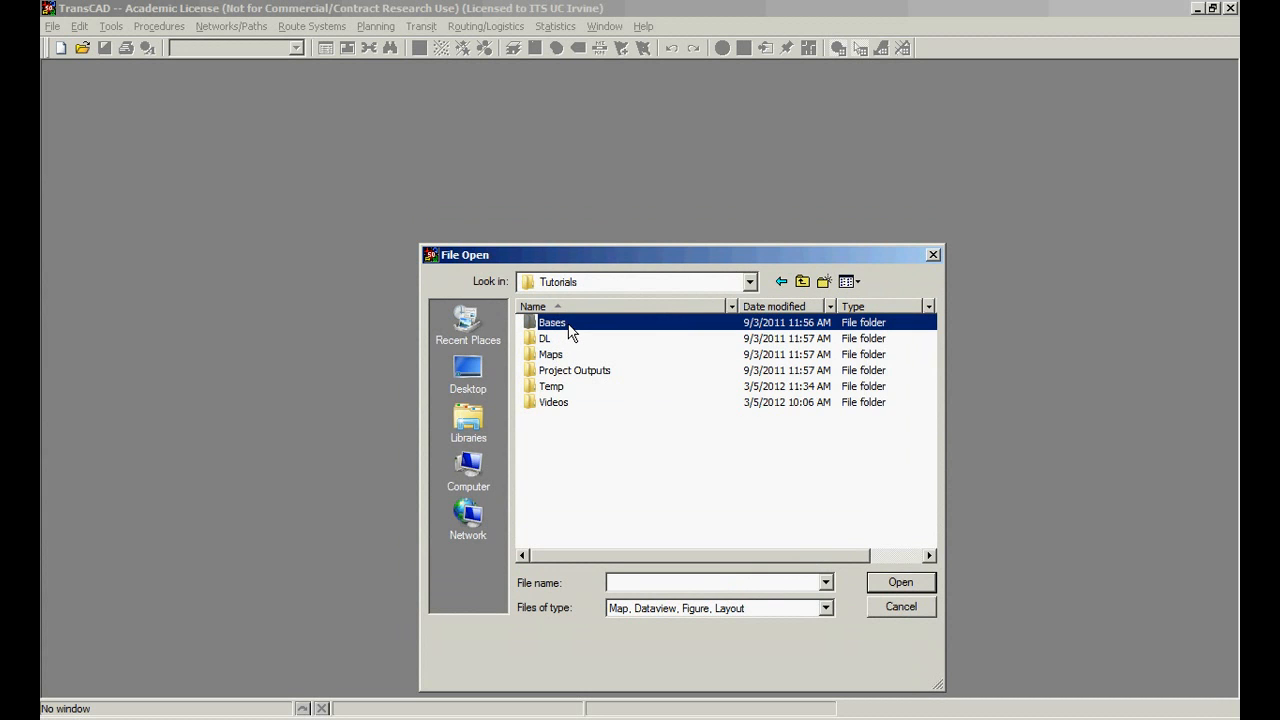
# Step: From the Bases folder, filter to Geographic Files and open mb2005.dbd as a new map
pyautogui.doubleClick(552, 322)
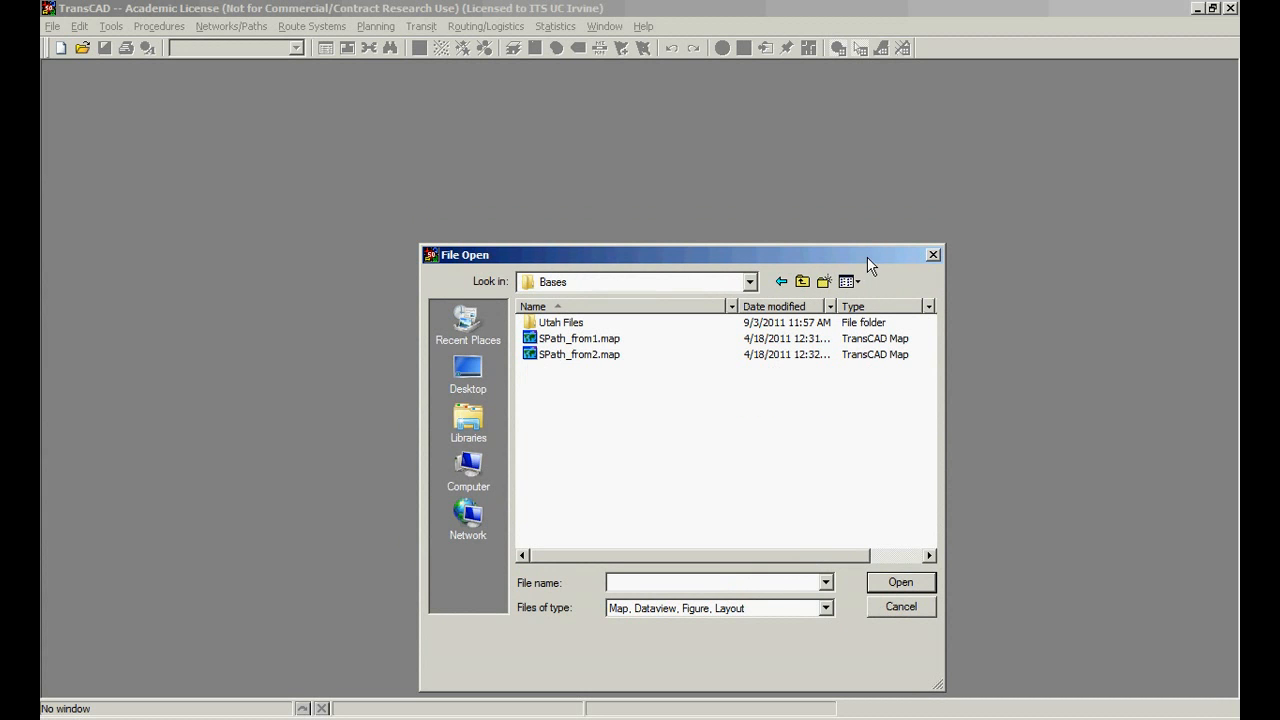
pyautogui.click(824, 608)
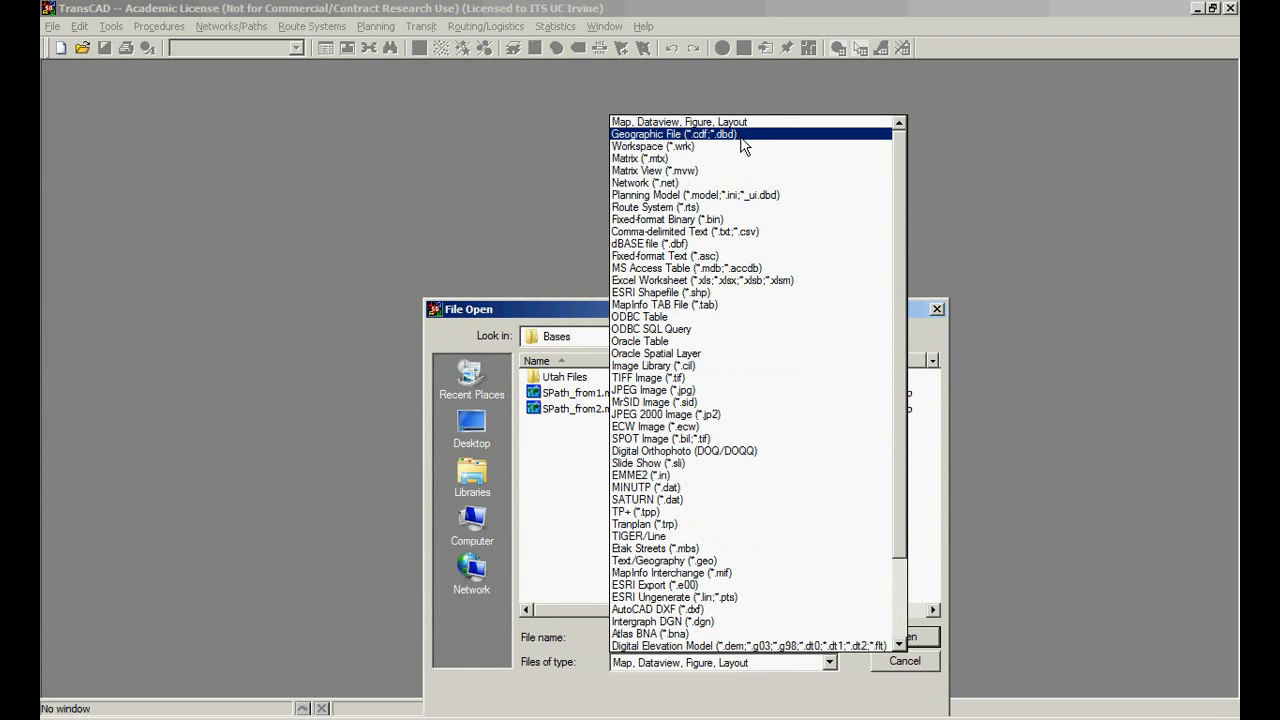
pyautogui.click(674, 134)
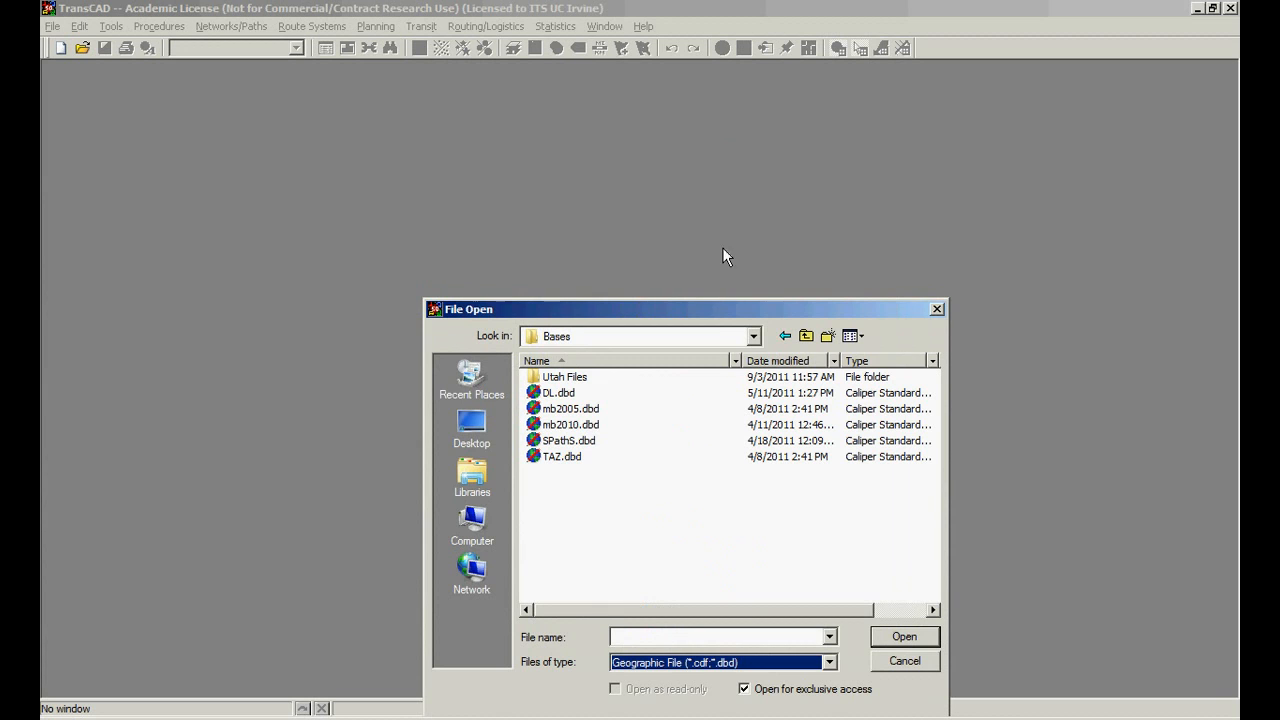
pyautogui.moveTo(684, 308); pyautogui.dragTo(700, 208)
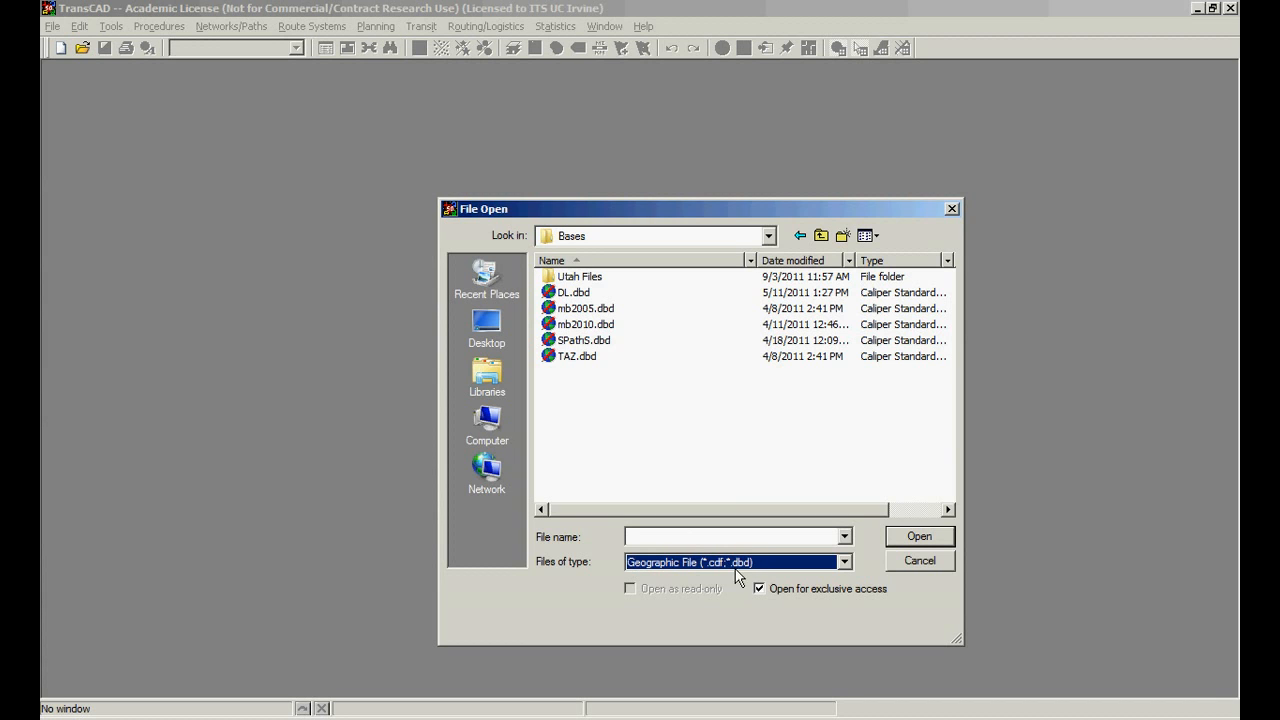
pyautogui.moveTo(644, 220)
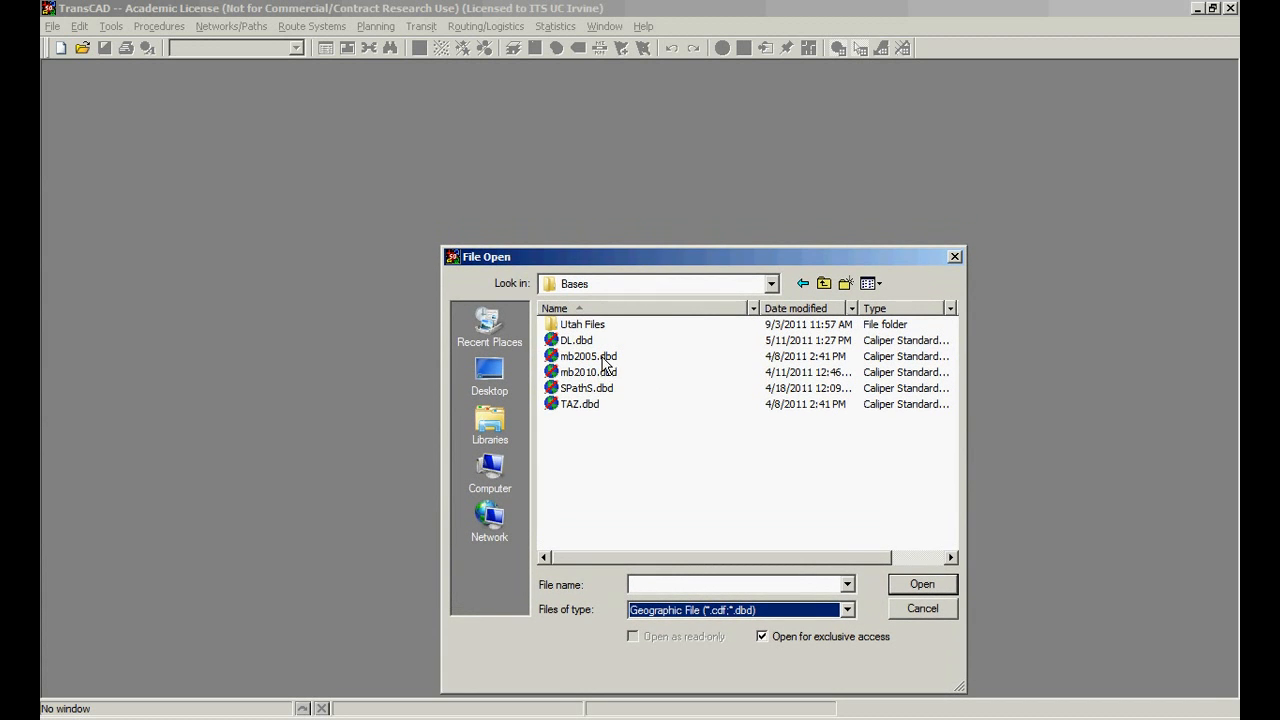
pyautogui.click(588, 356)
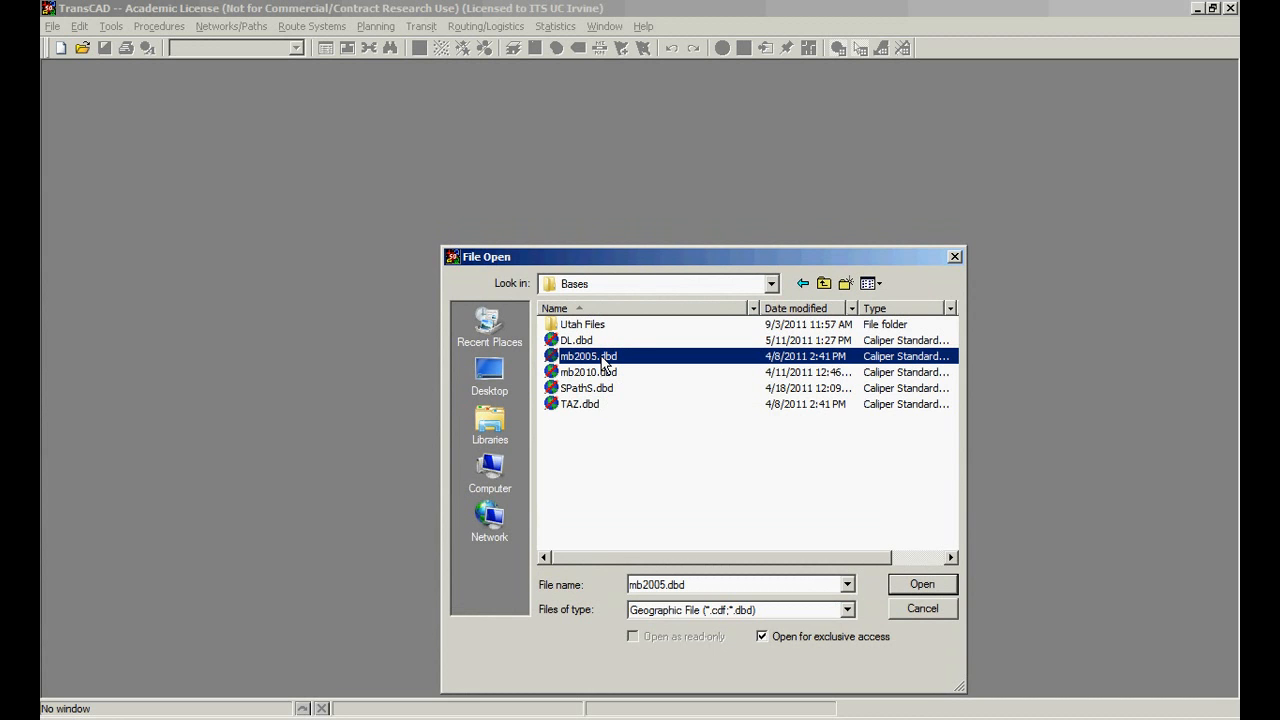
pyautogui.click(920, 584)
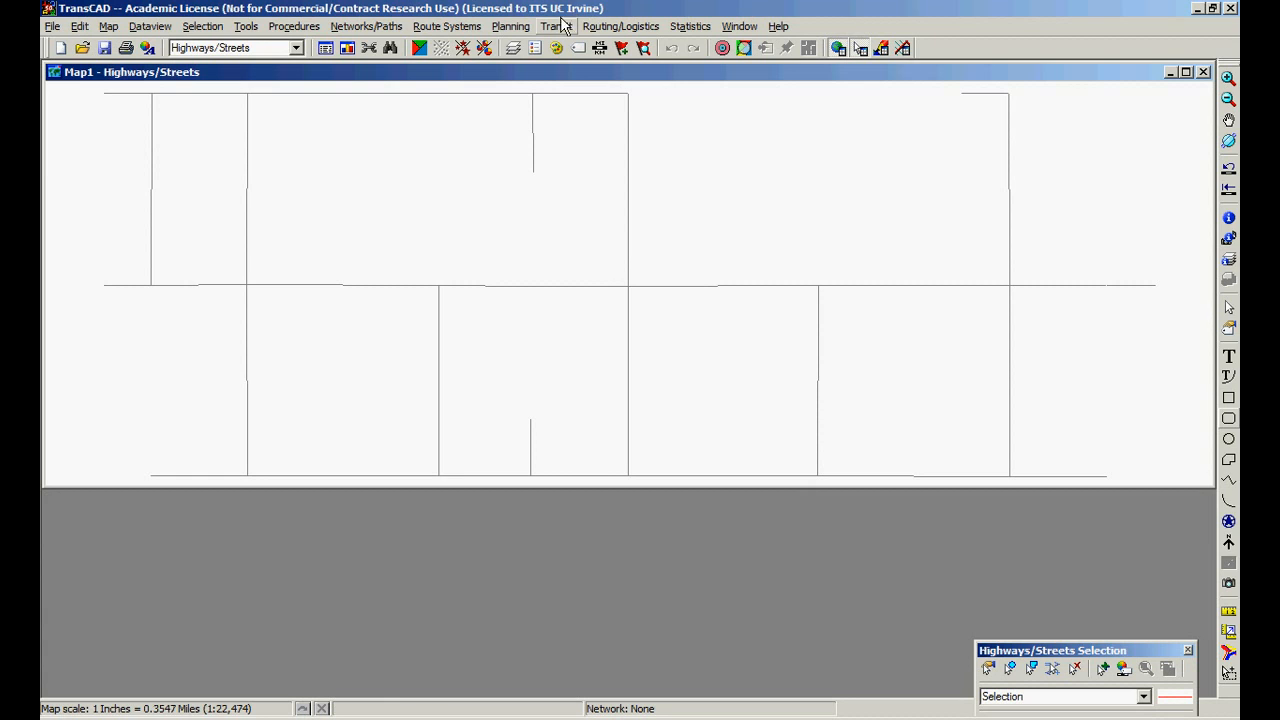
pyautogui.moveTo(512, 48)
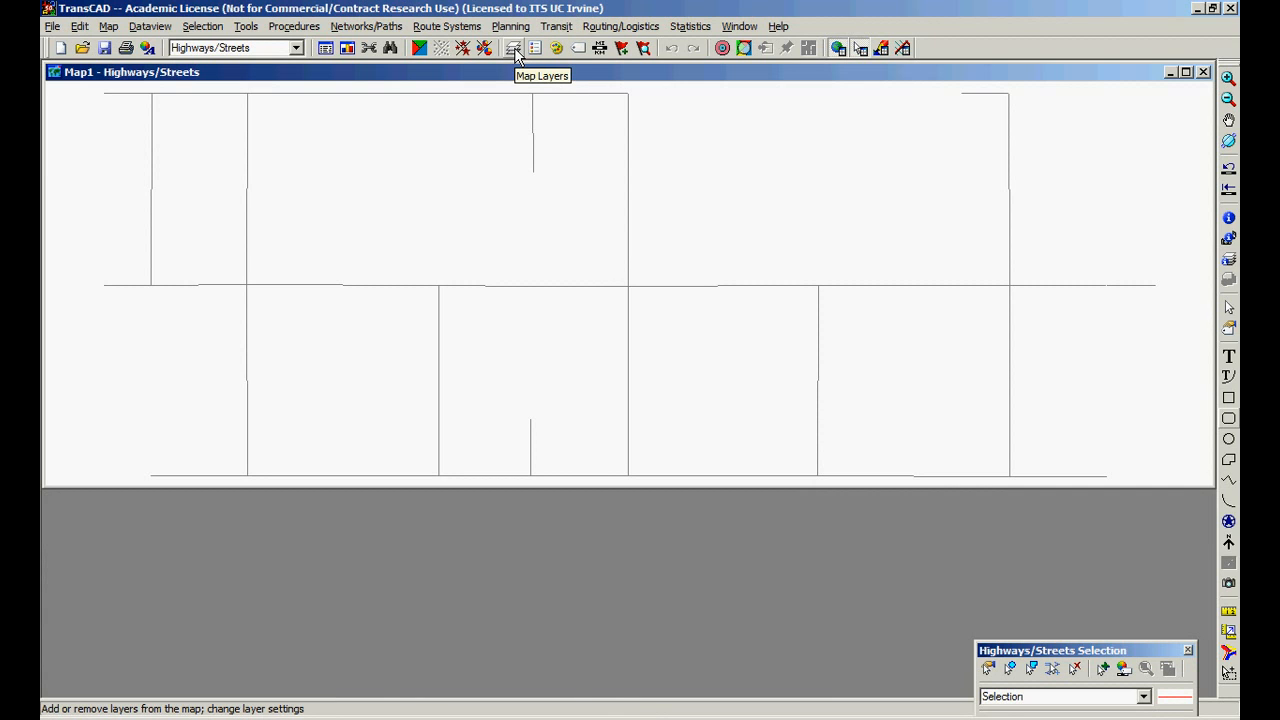
# Step: Bring up the Layers dialog for the mb2005 Highways/Streets map
pyautogui.click(108, 26)
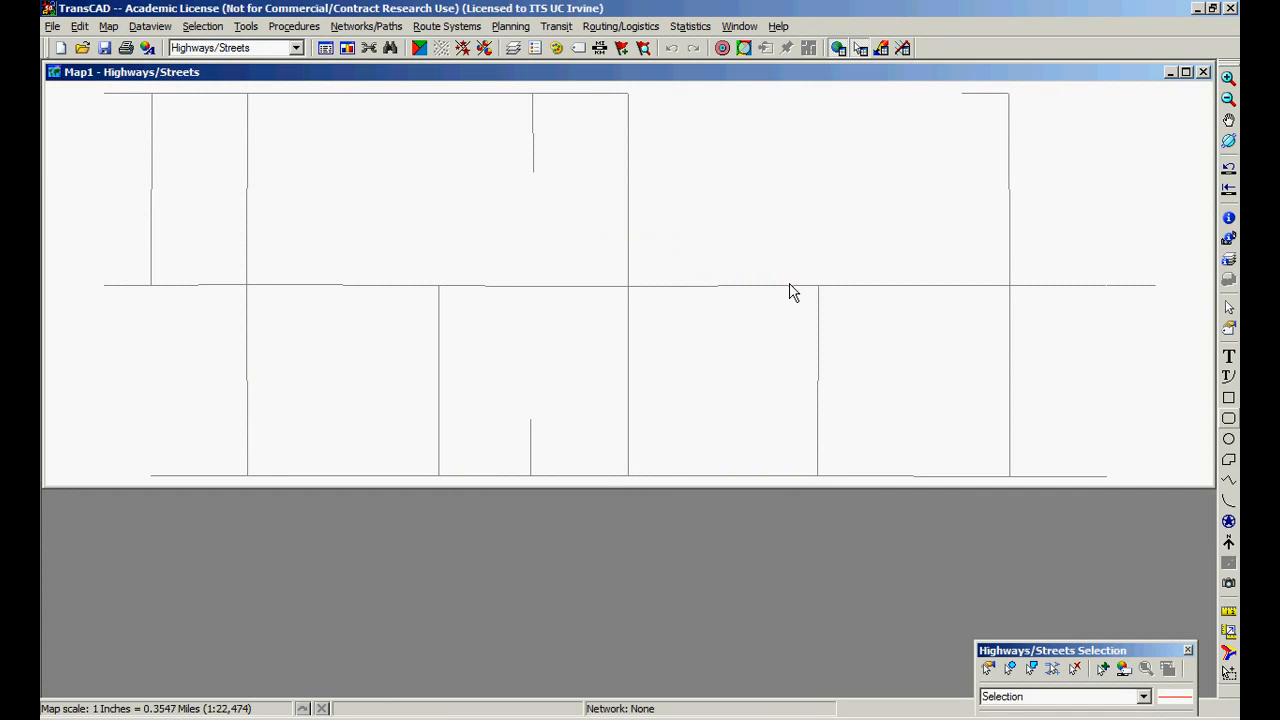
pyautogui.moveTo(512, 48)
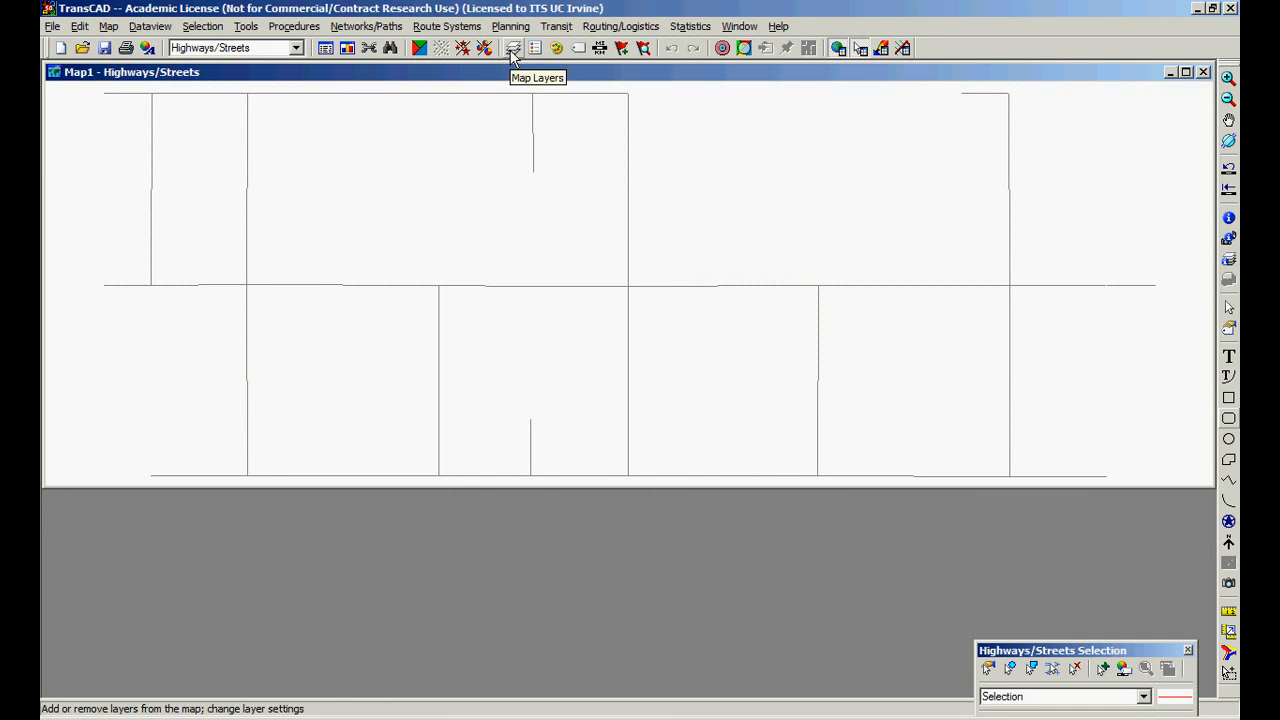
pyautogui.click(512, 48)
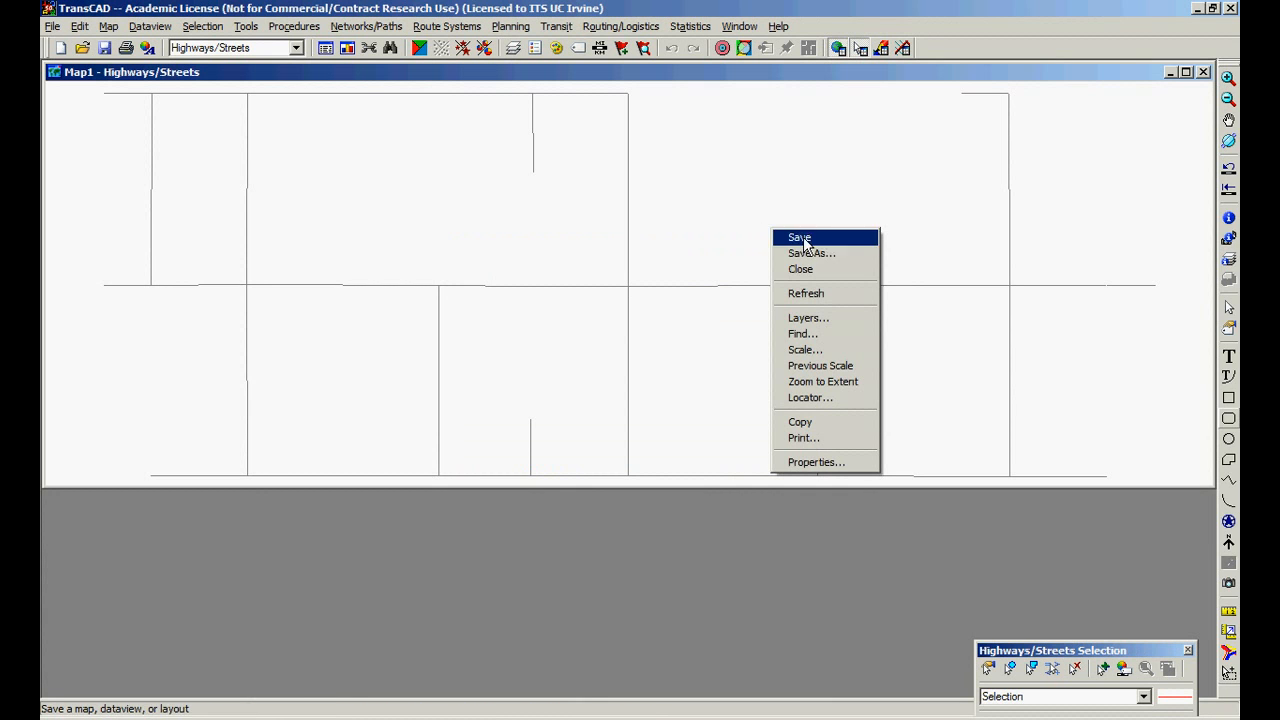
pyautogui.moveTo(804, 316)
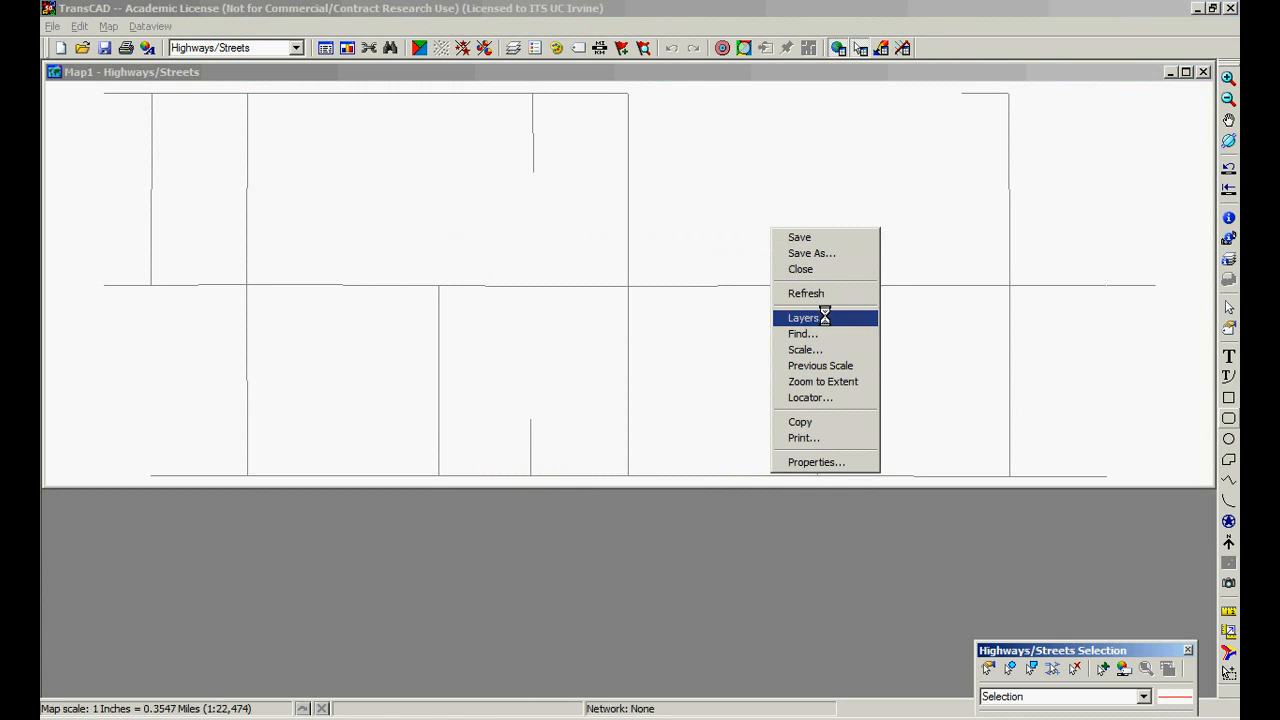
pyautogui.click(818, 248)
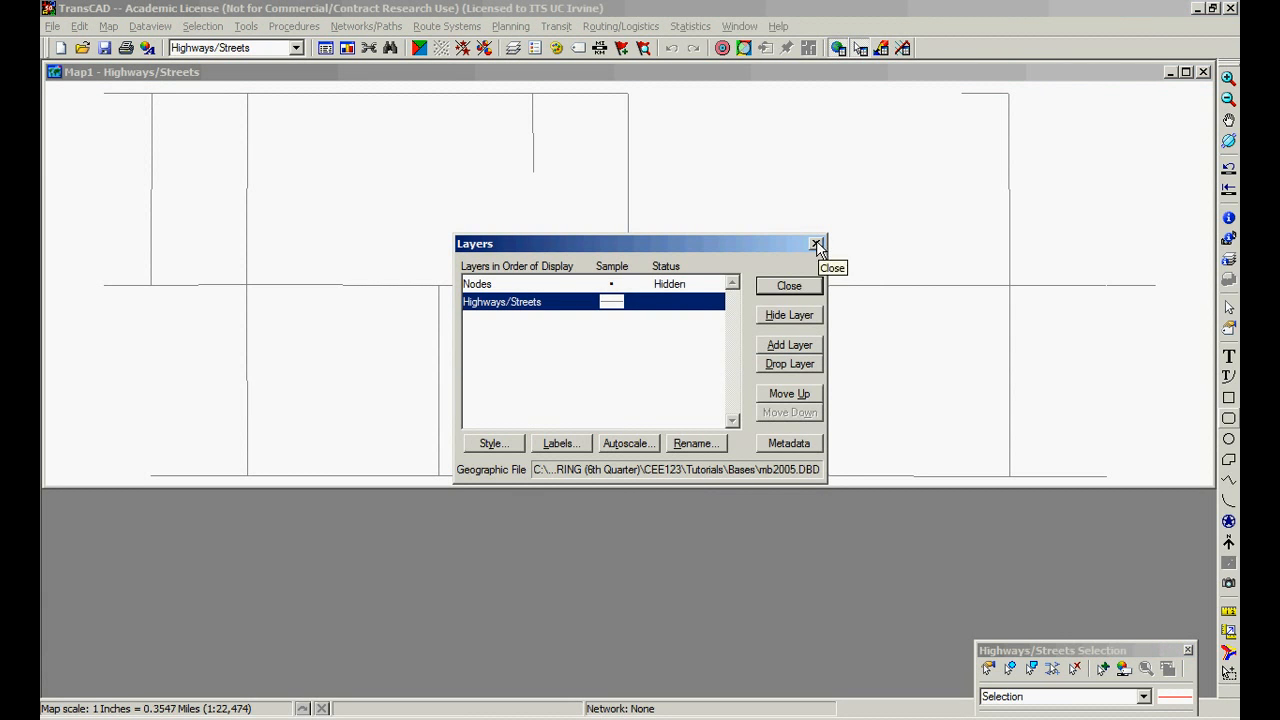
pyautogui.moveTo(692, 264)
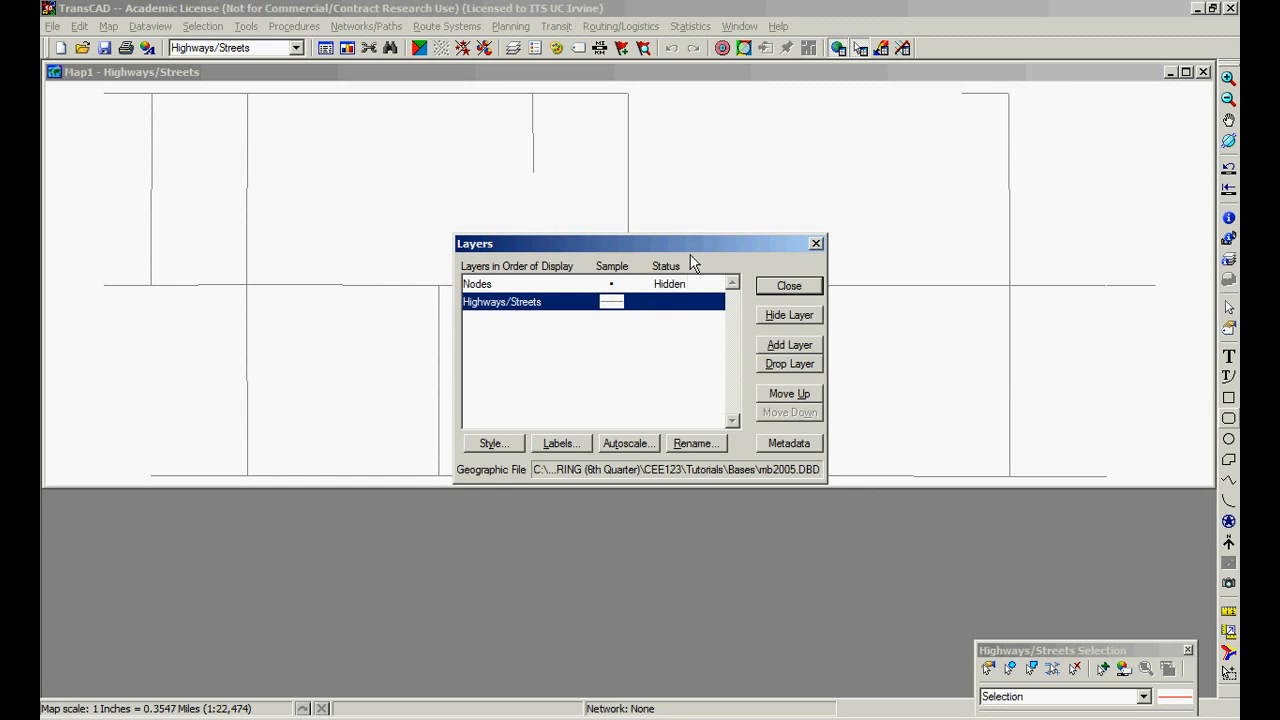
# Step: Add a new layer to the map, choosing the TAZ geographic file
pyautogui.moveTo(640, 244); pyautogui.dragTo(686, 284)
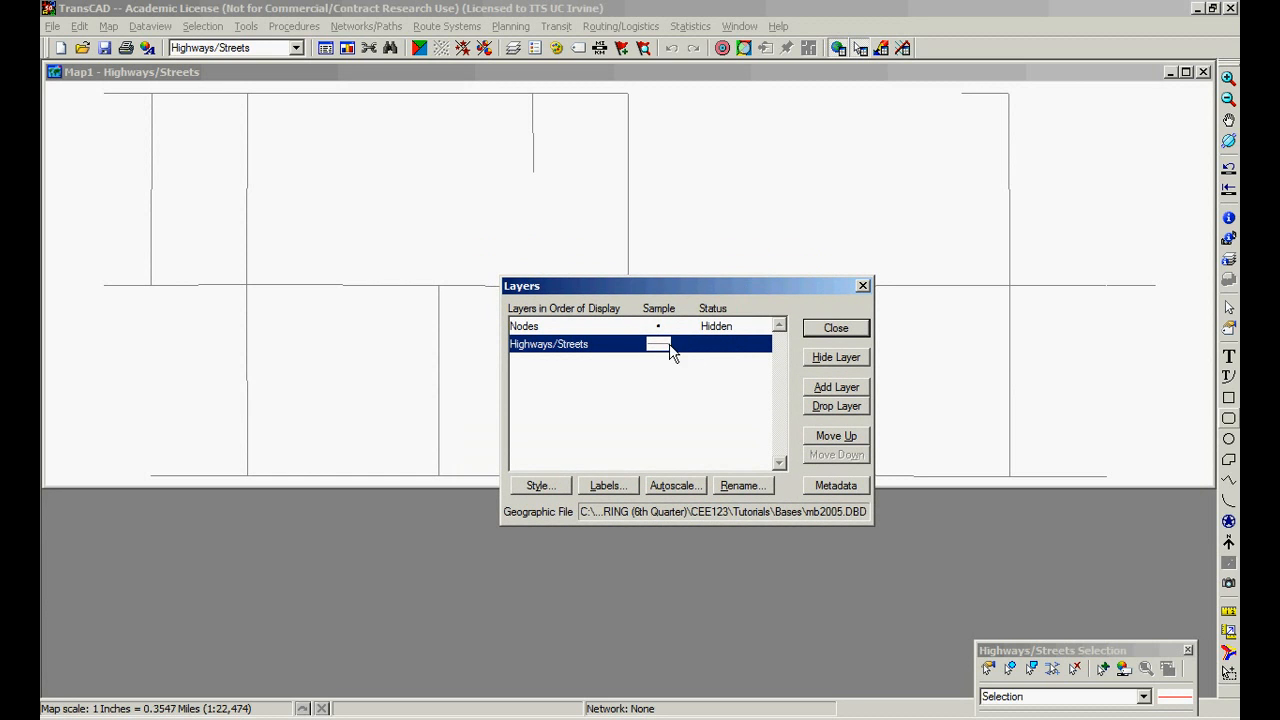
pyautogui.moveTo(688, 332)
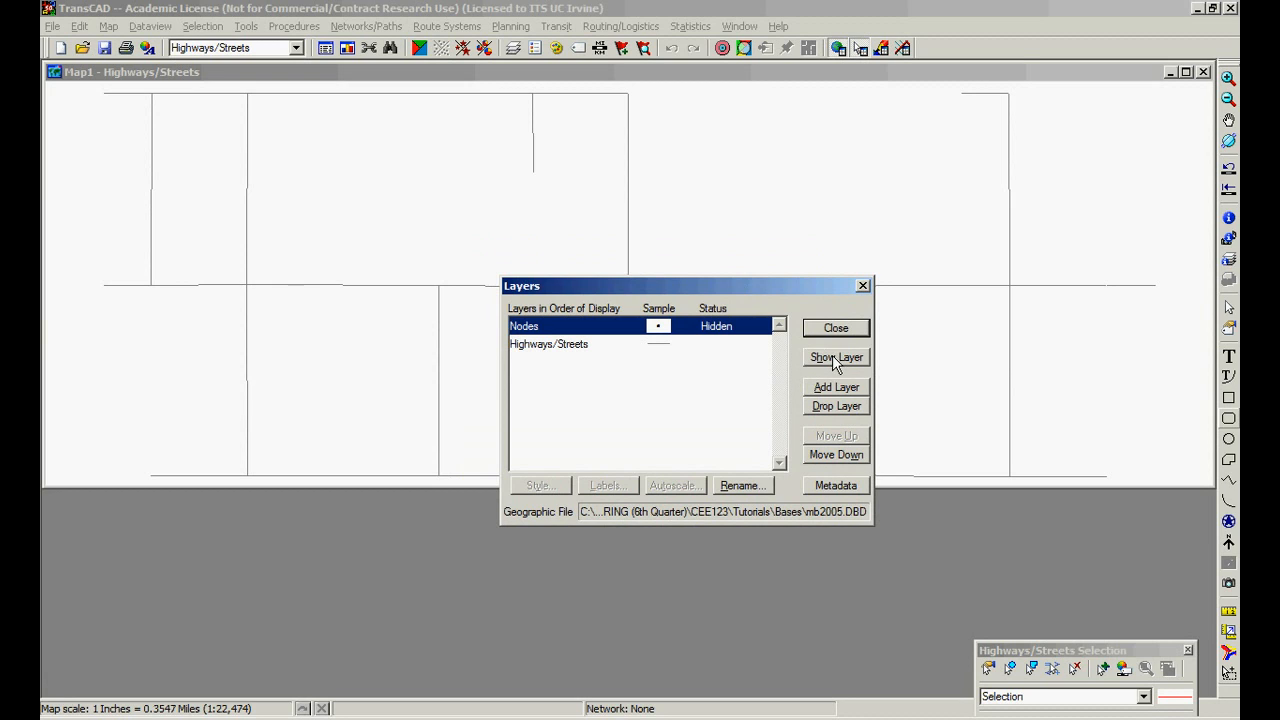
pyautogui.click(836, 356)
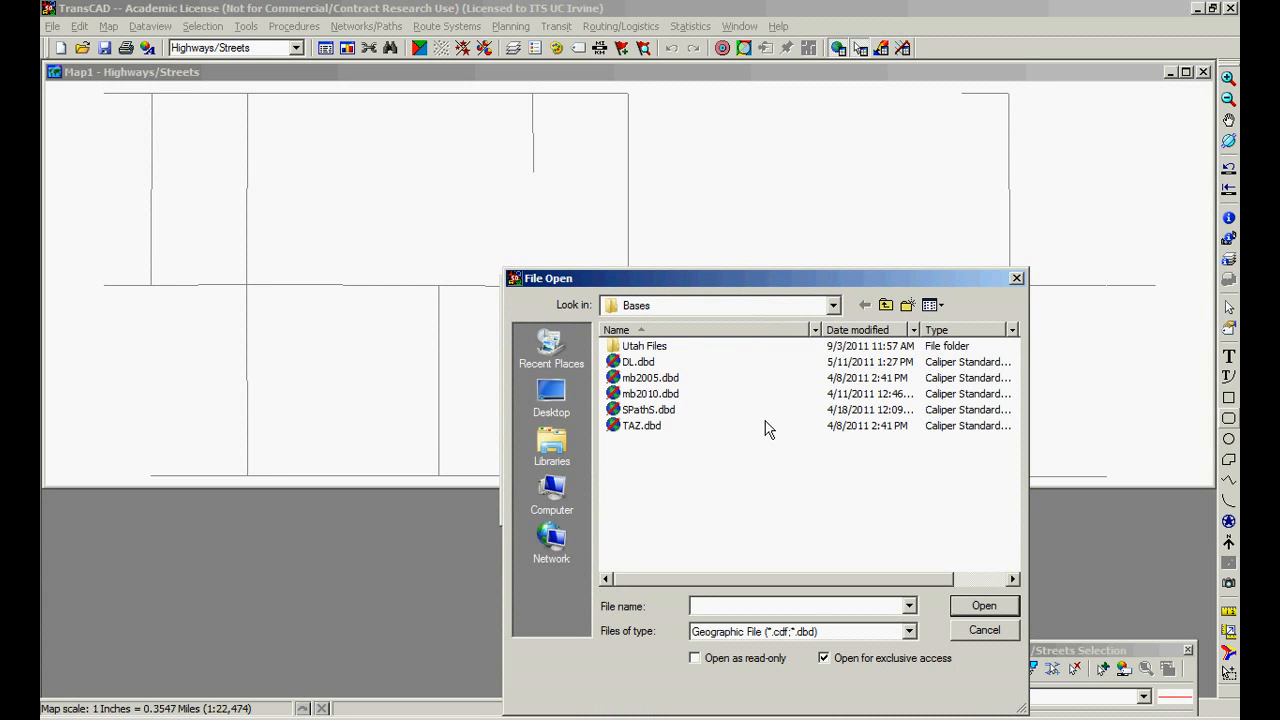
pyautogui.moveTo(764, 278); pyautogui.dragTo(588, 170)
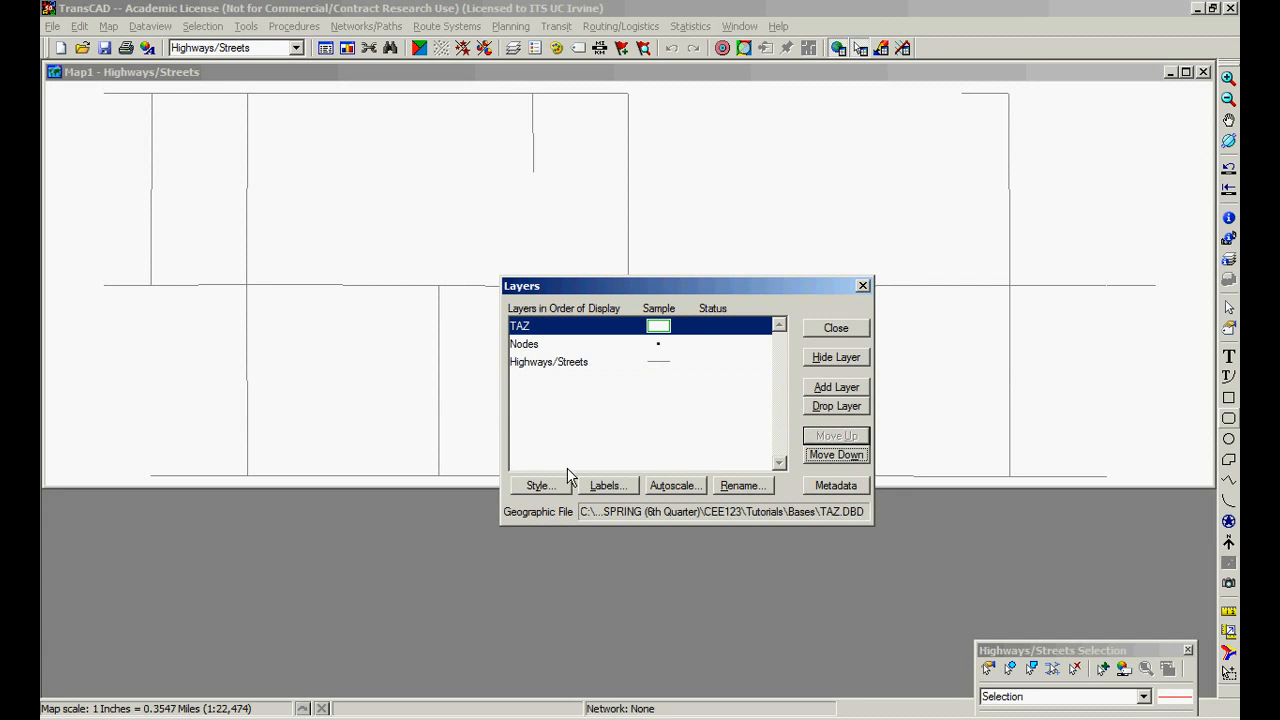
# Step: Style the TAZ layer's zones with a border colour and no fill
pyautogui.click(524, 344)
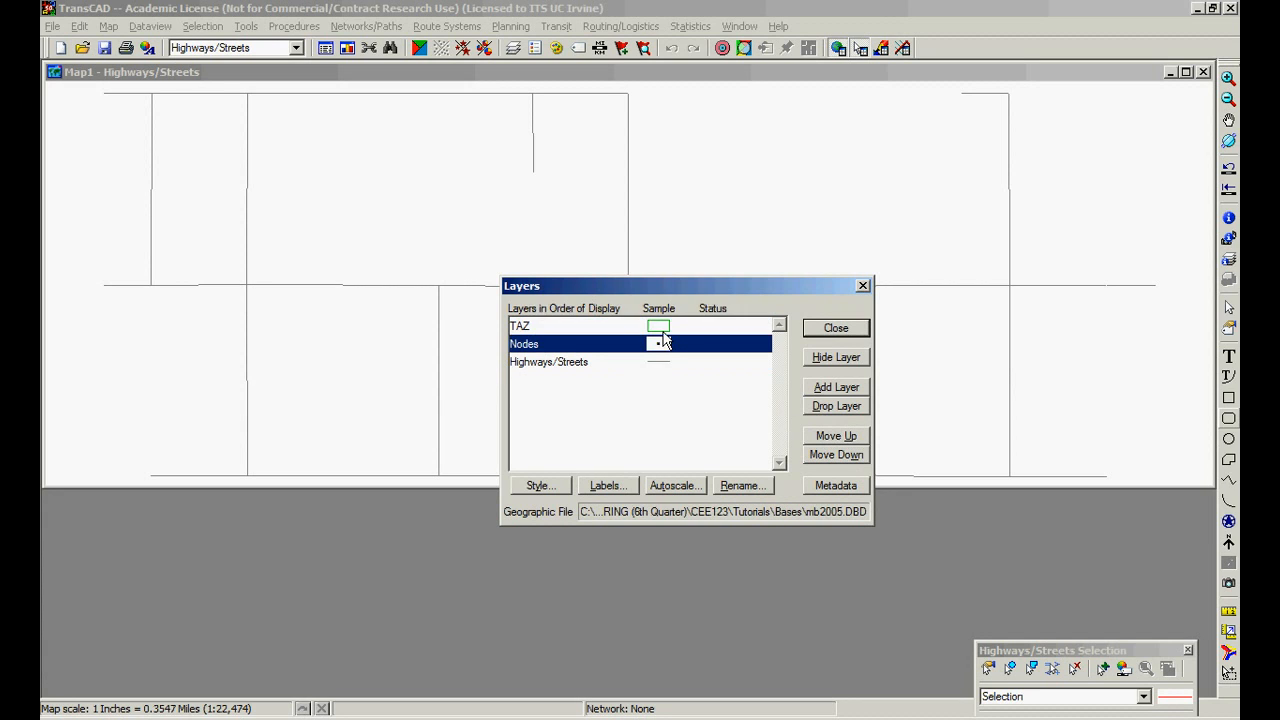
pyautogui.click(540, 486)
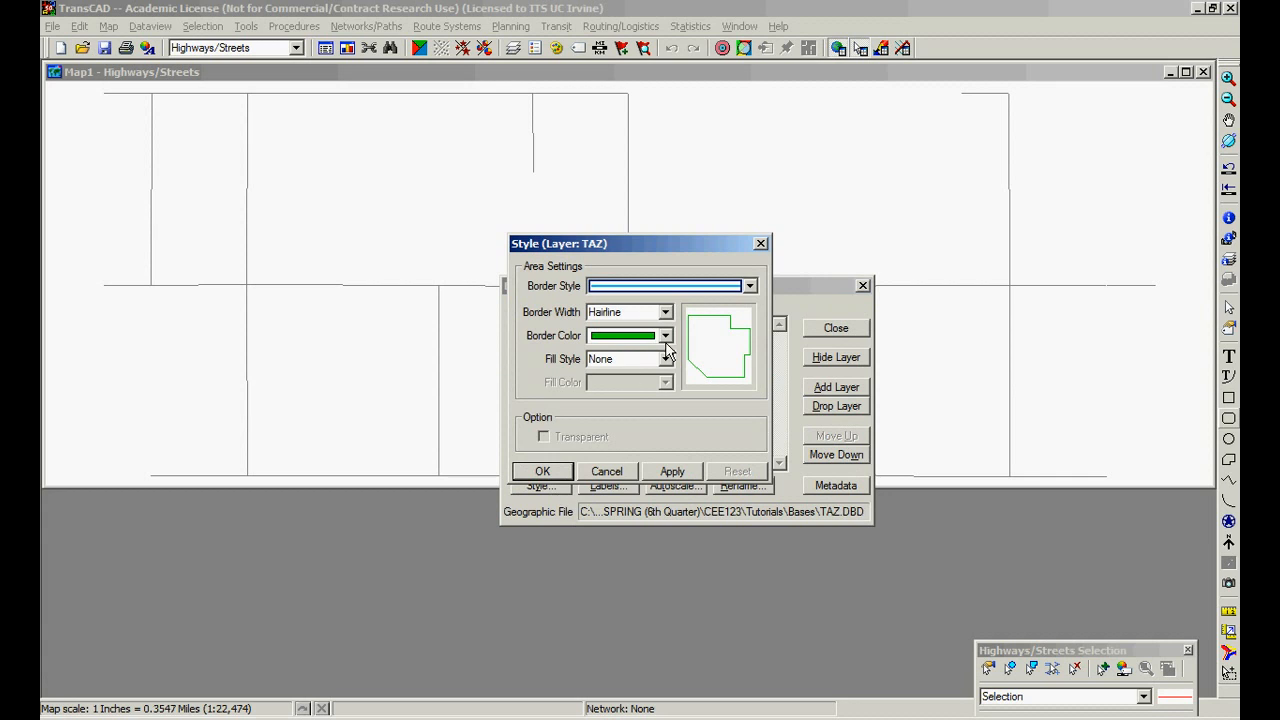
pyautogui.click(664, 336)
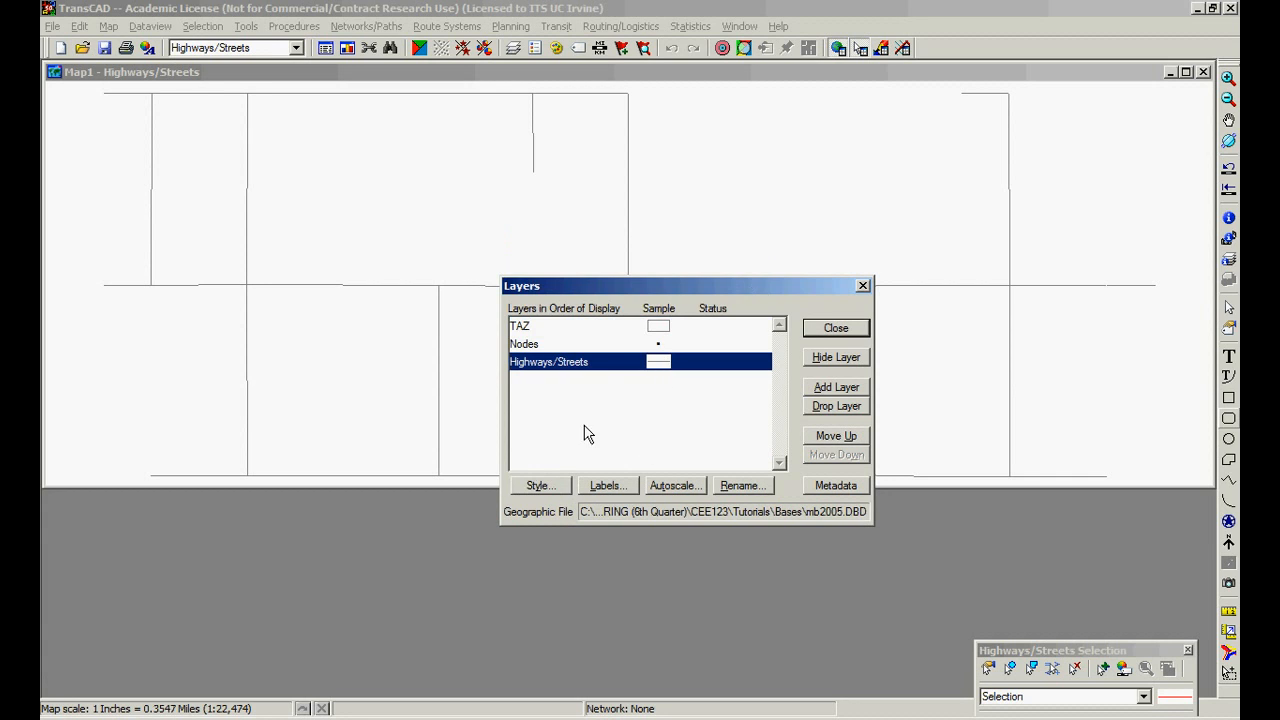
pyautogui.moveTo(552, 490)
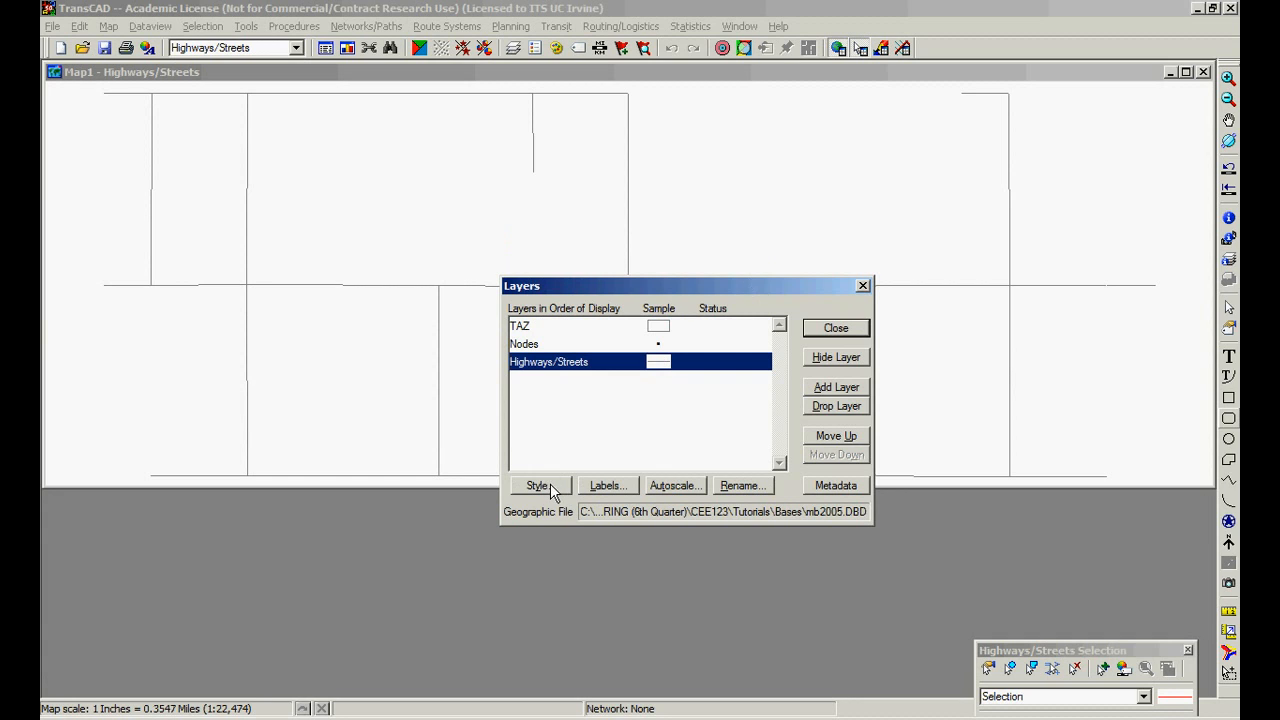
pyautogui.moveTo(556, 490)
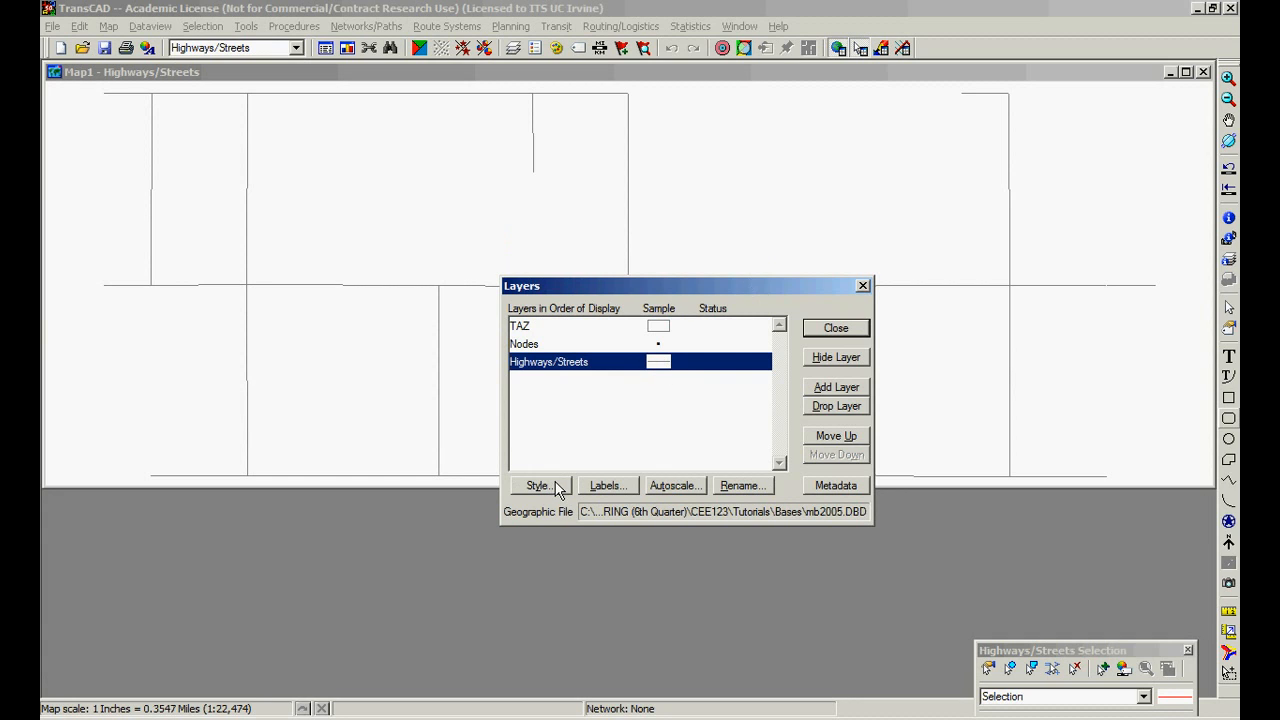
# Step: Style the Highways/Streets lines black, trying topology arrowheads then leaving them off
pyautogui.click(540, 486)
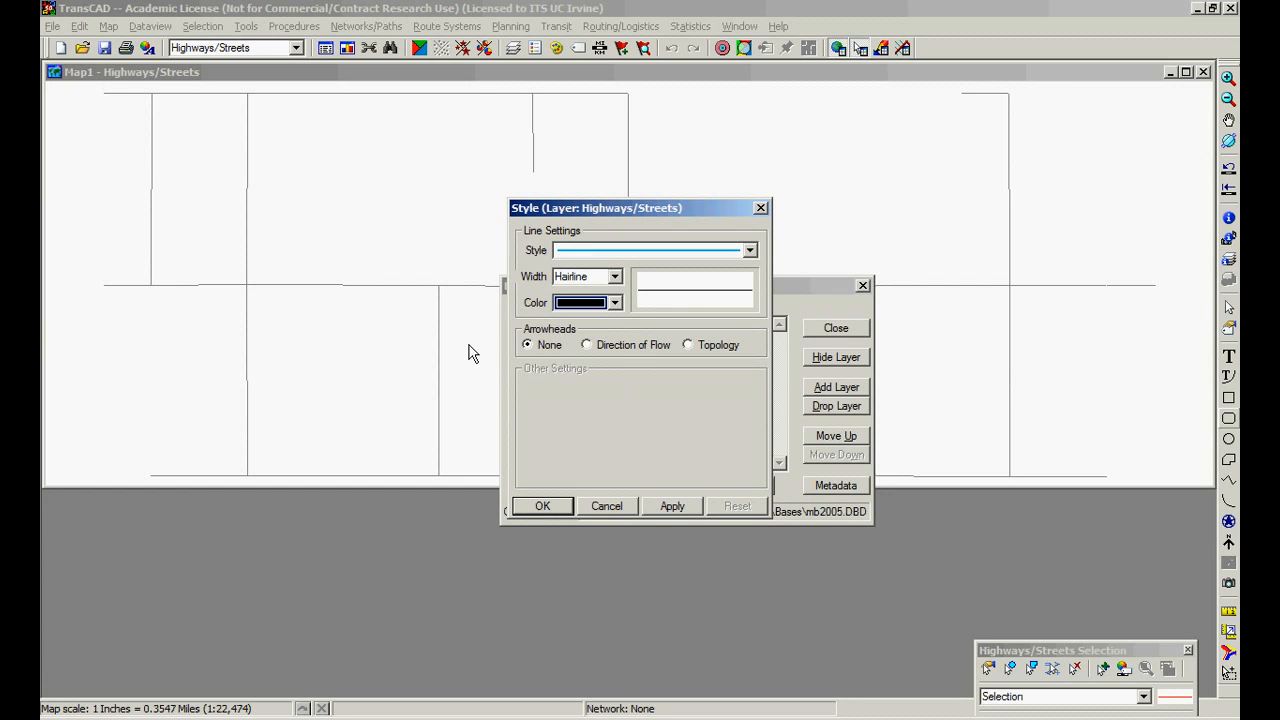
pyautogui.moveTo(728, 356)
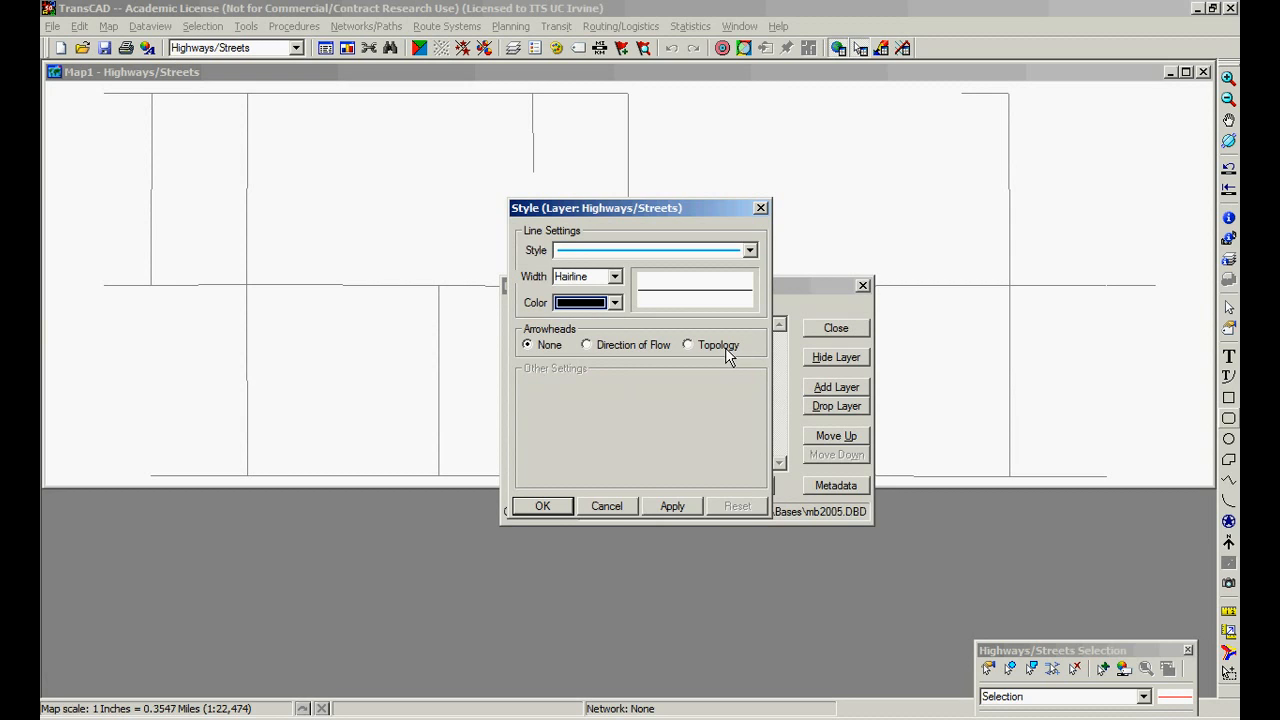
pyautogui.click(688, 344)
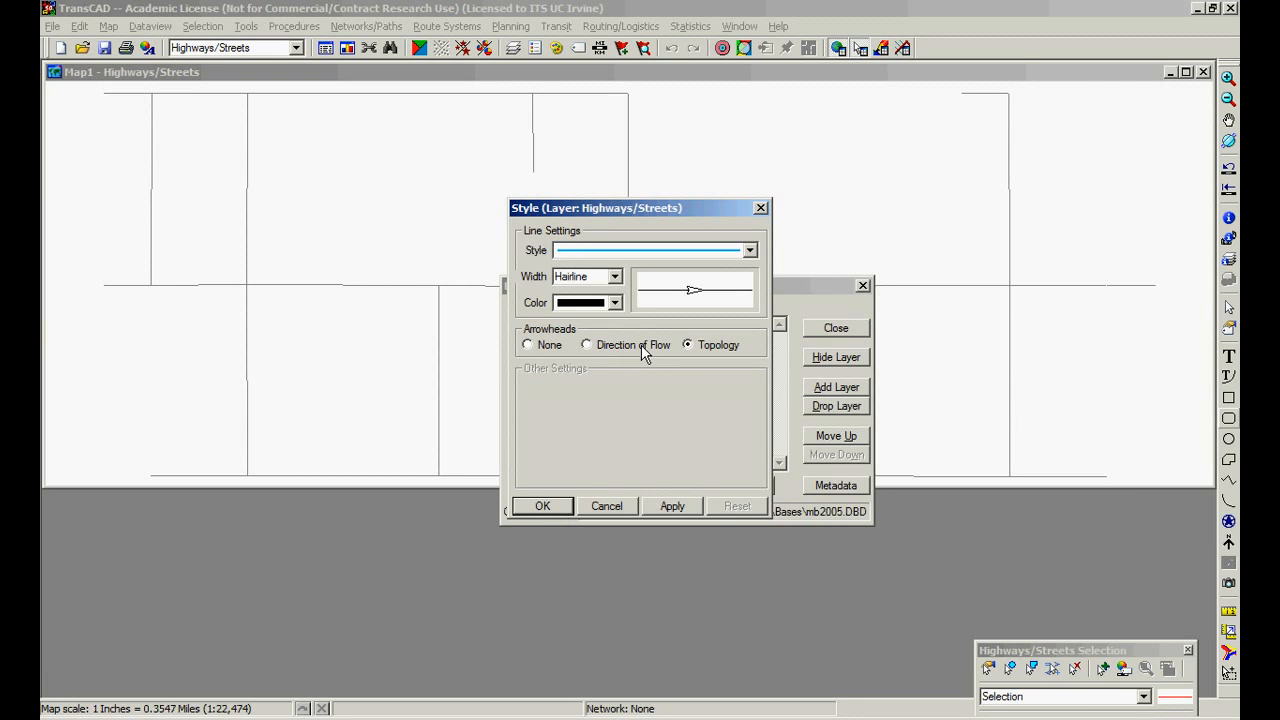
pyautogui.click(528, 344)
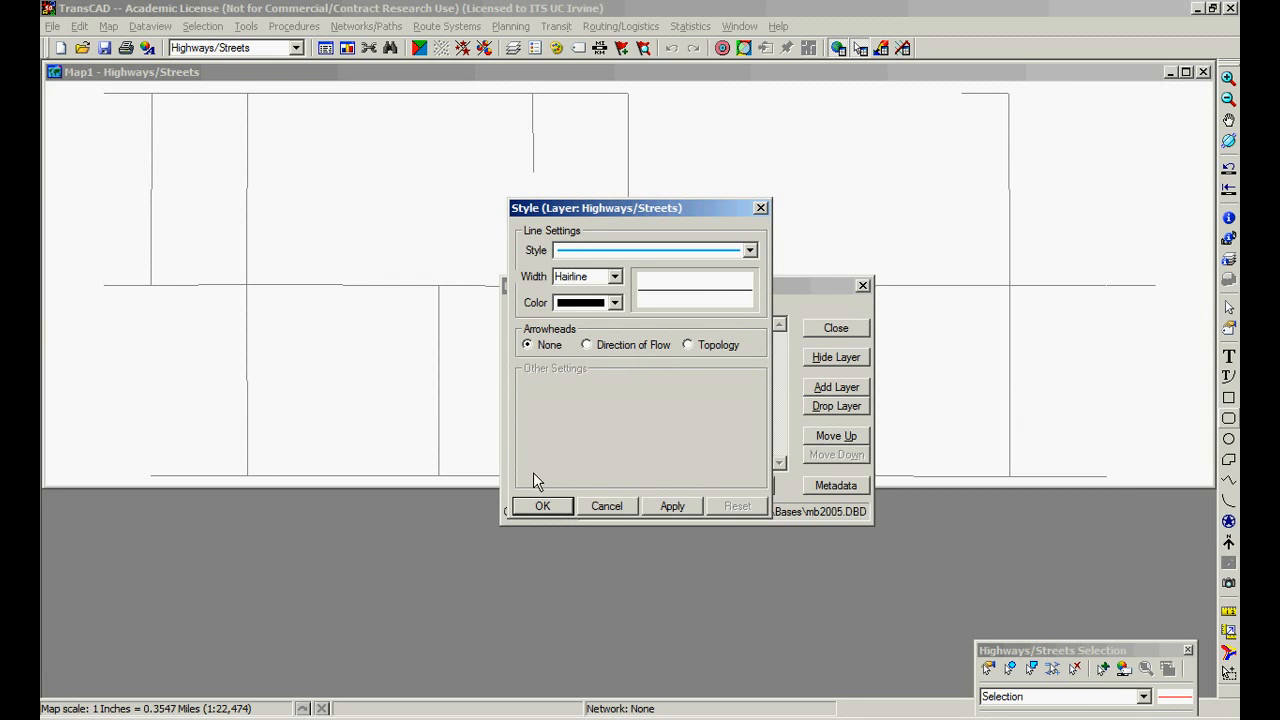
pyautogui.moveTo(524, 348)
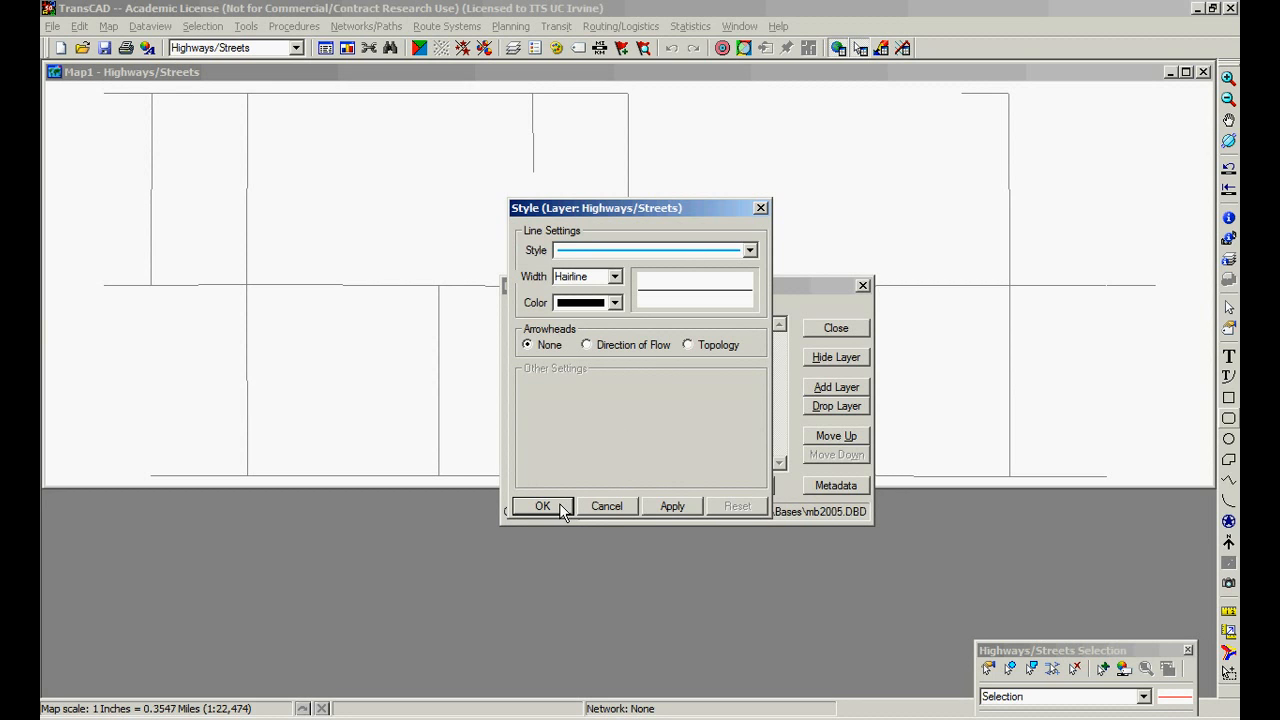
pyautogui.click(542, 504)
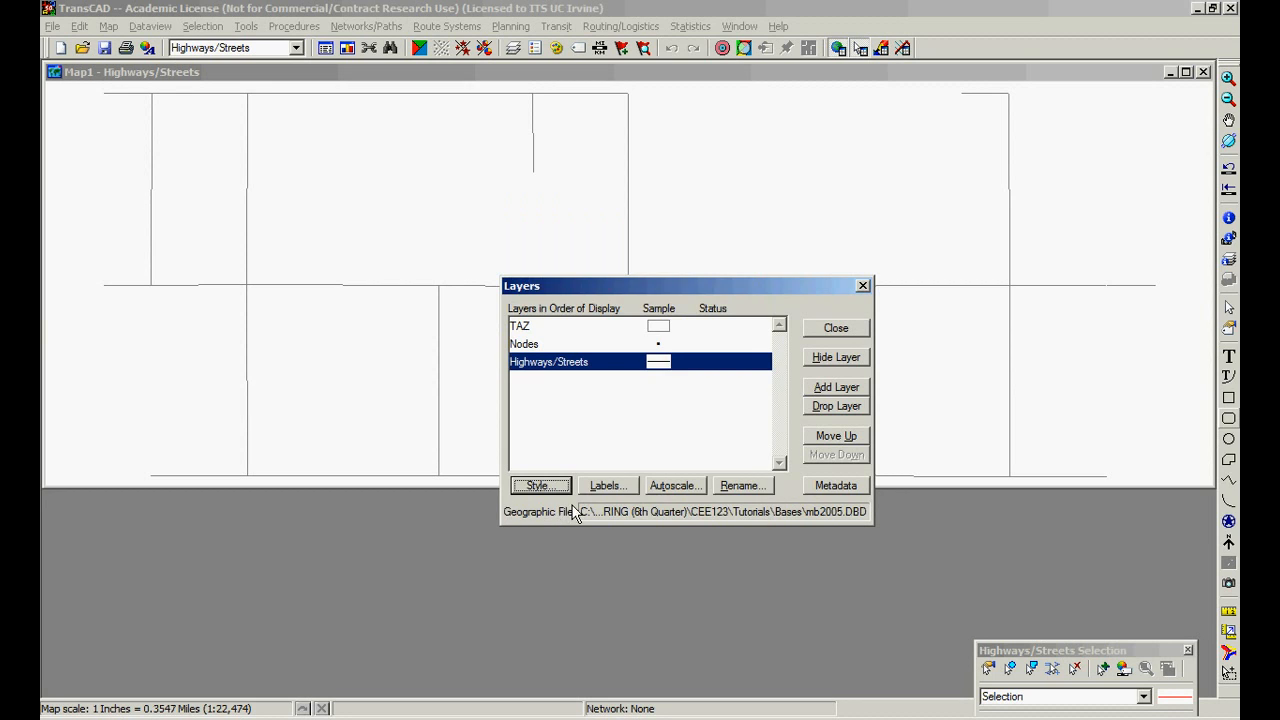
pyautogui.moveTo(704, 356)
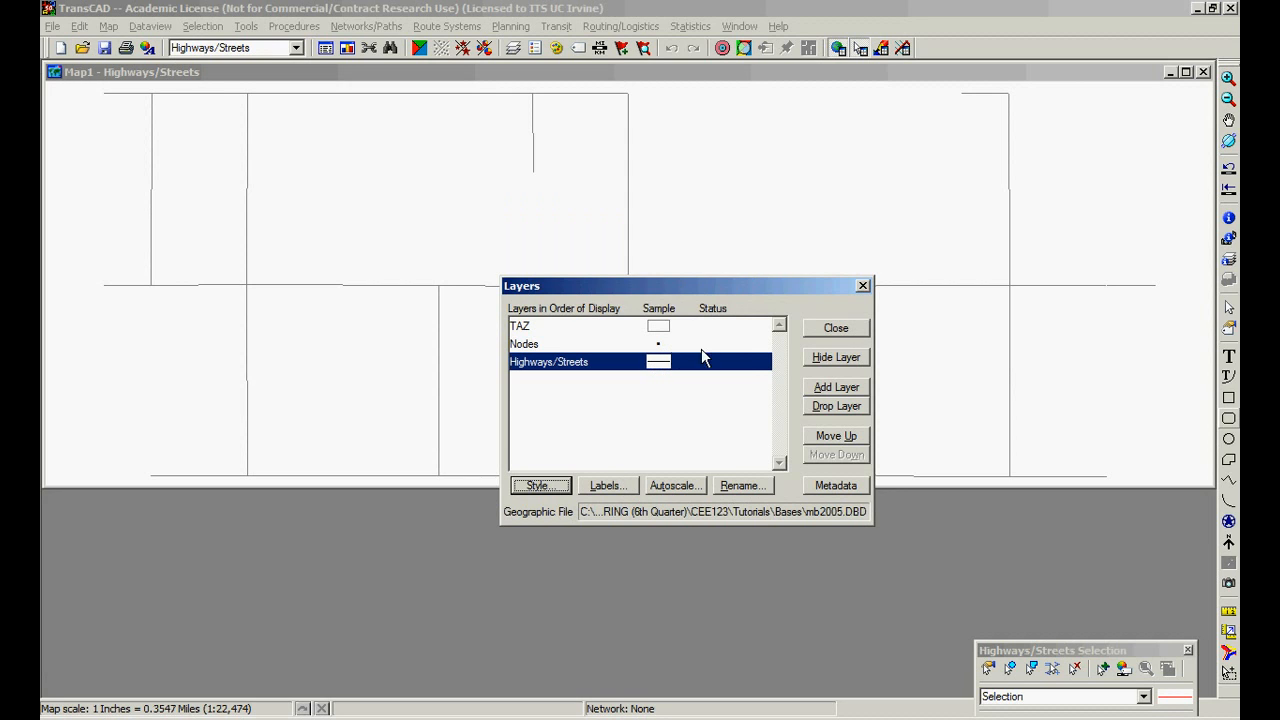
# Step: Label the TAZ zones by their ID field inside solid-filled frames
pyautogui.click(520, 326)
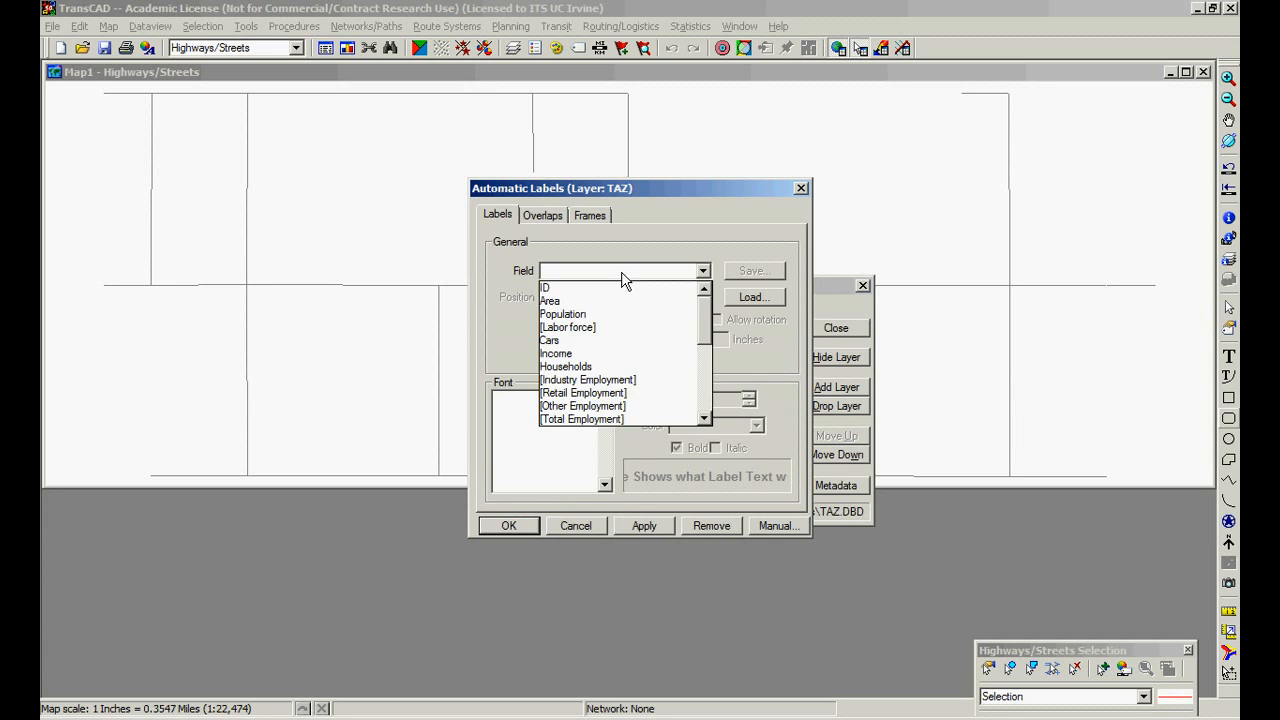
pyautogui.click(544, 288)
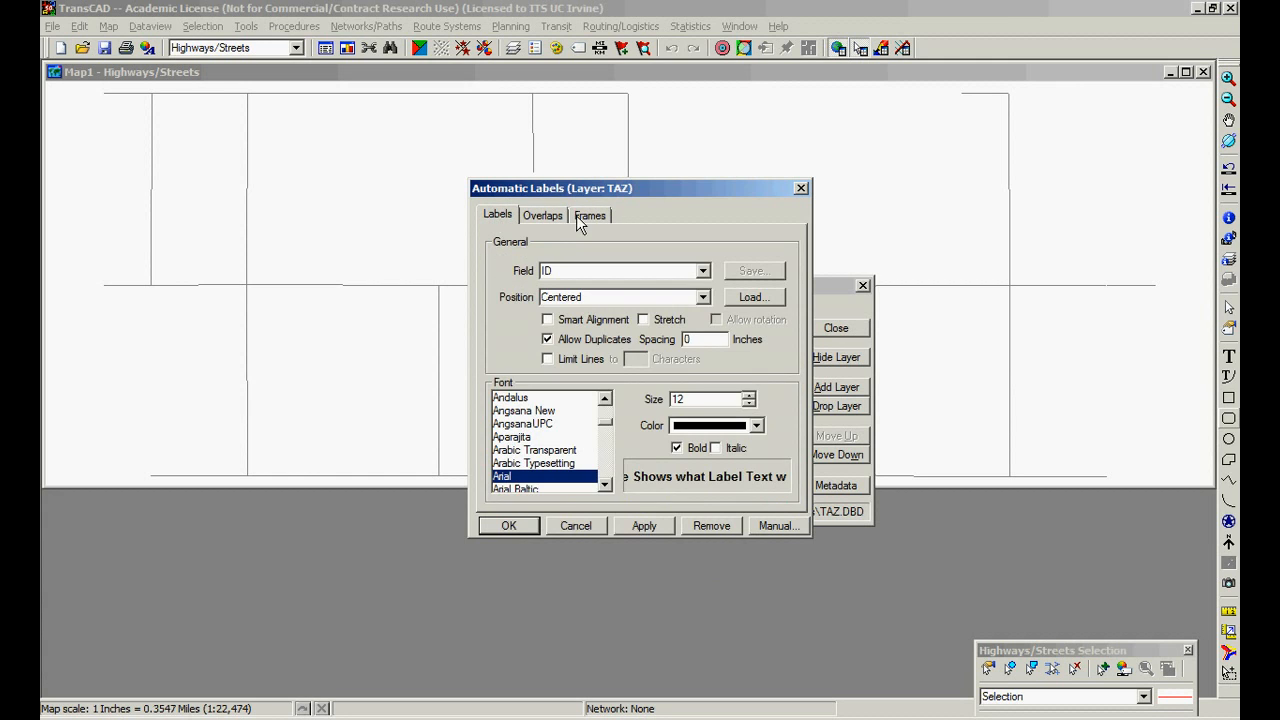
pyautogui.click(590, 214)
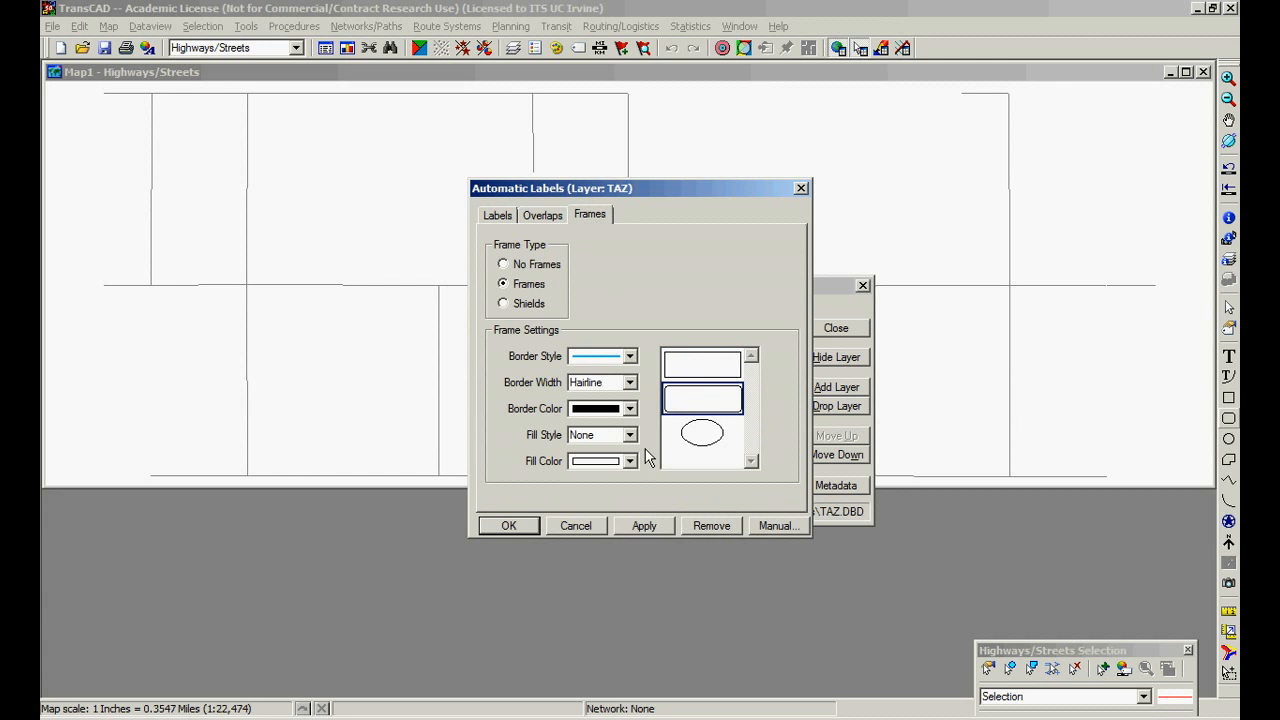
pyautogui.click(596, 434)
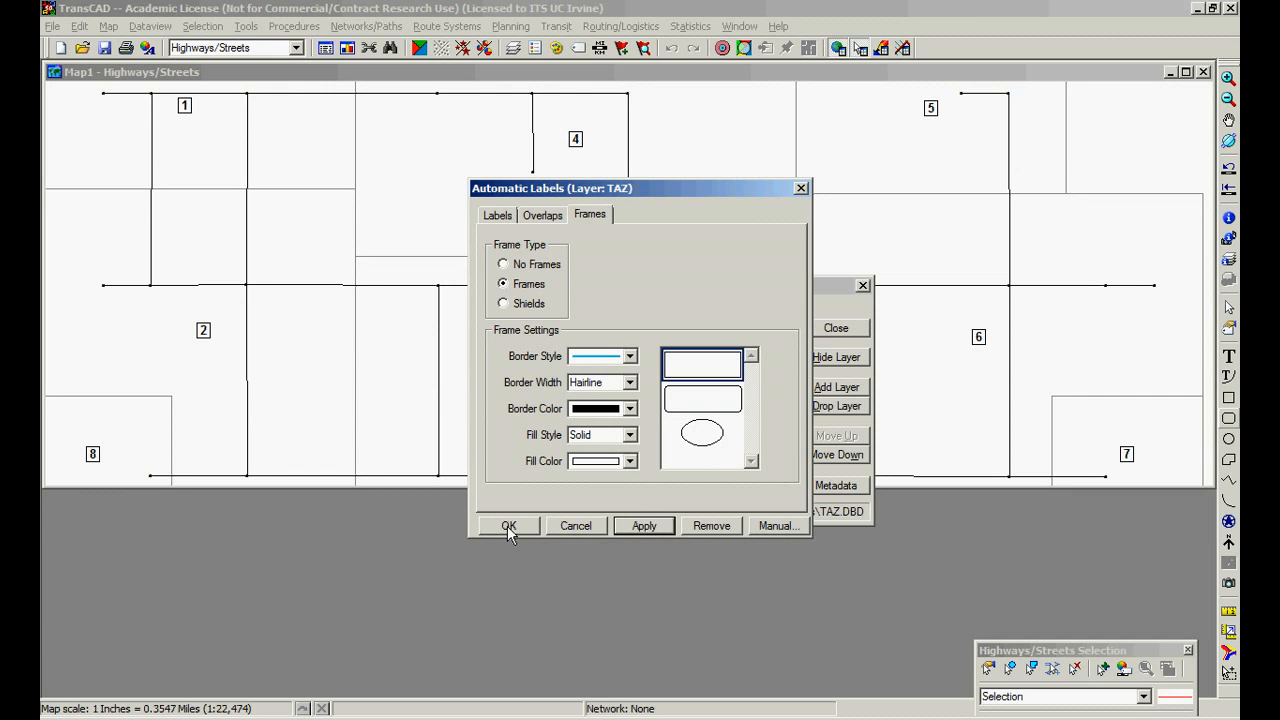
pyautogui.click(508, 526)
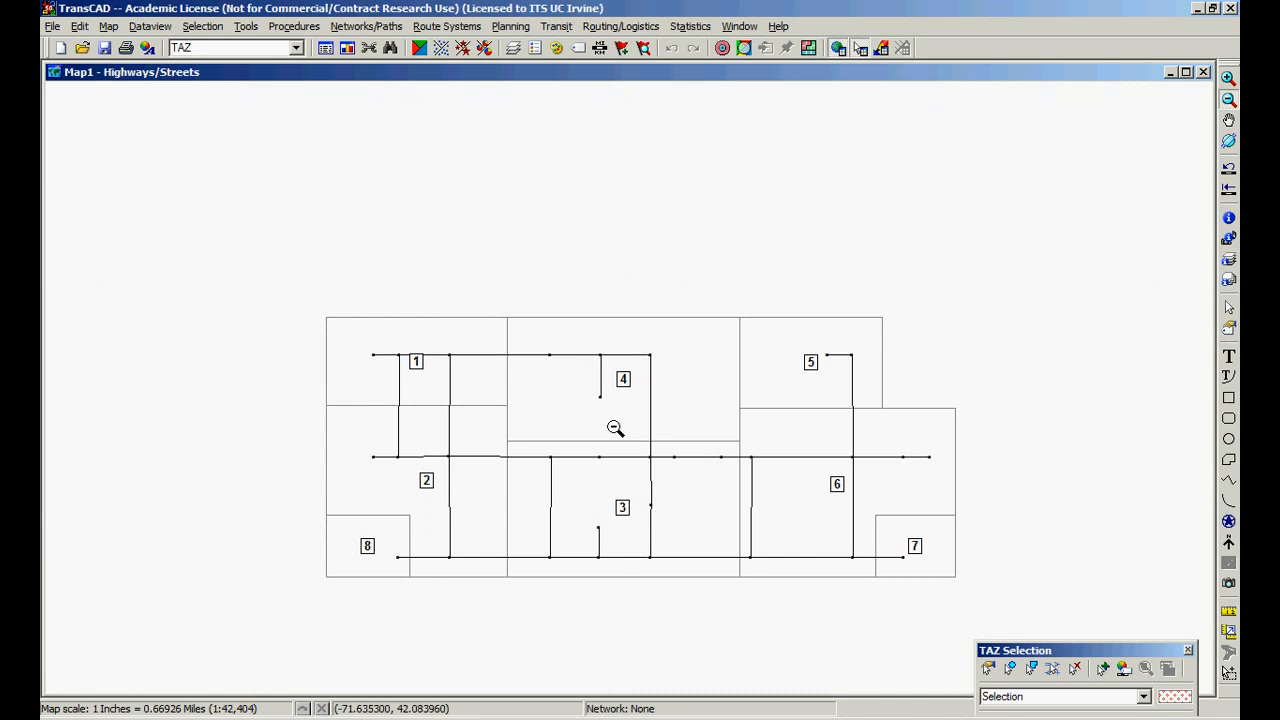
pyautogui.moveTo(314, 312)
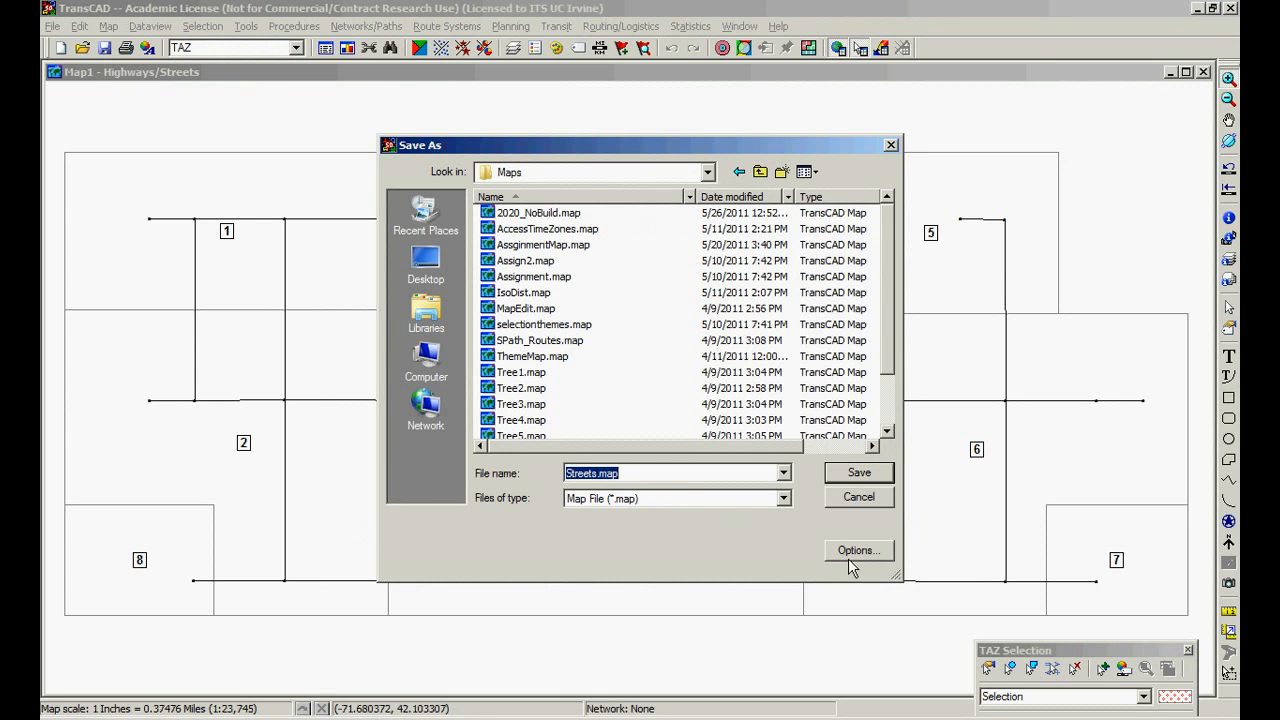
# Step: Save the map under the new name Initial_Map
pyautogui.write('Initial_Map')
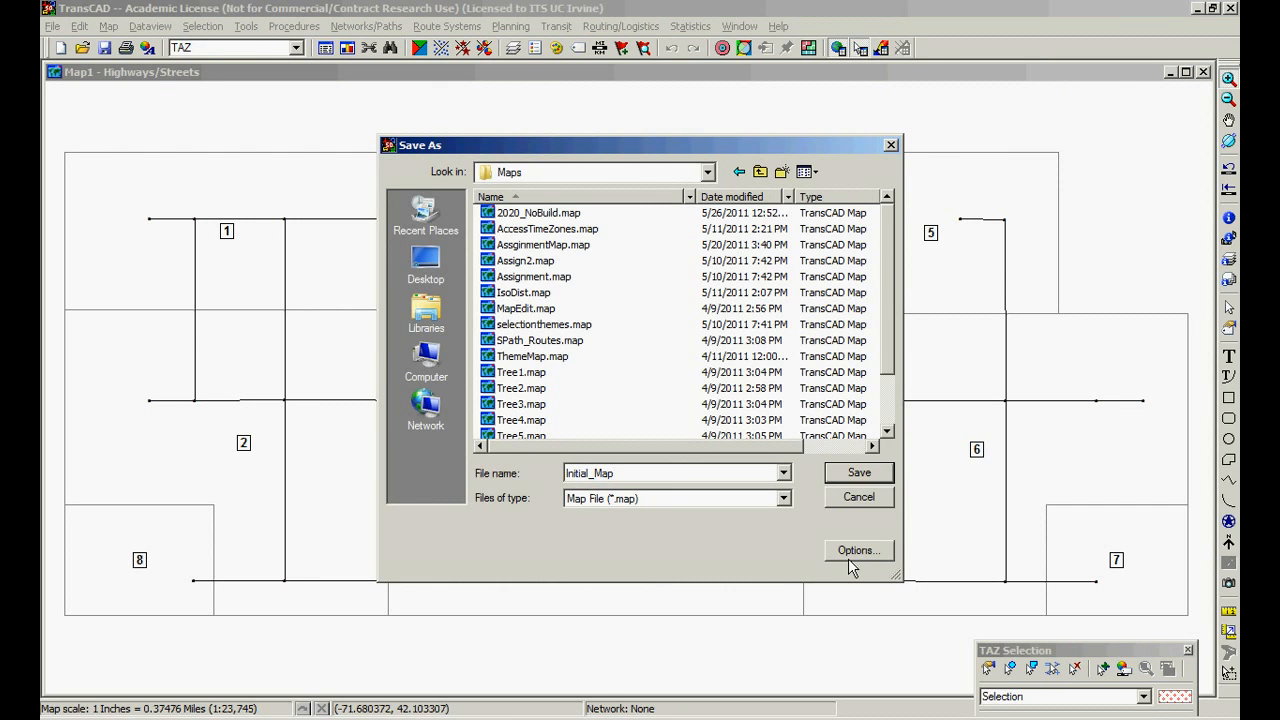
pyautogui.click(858, 472)
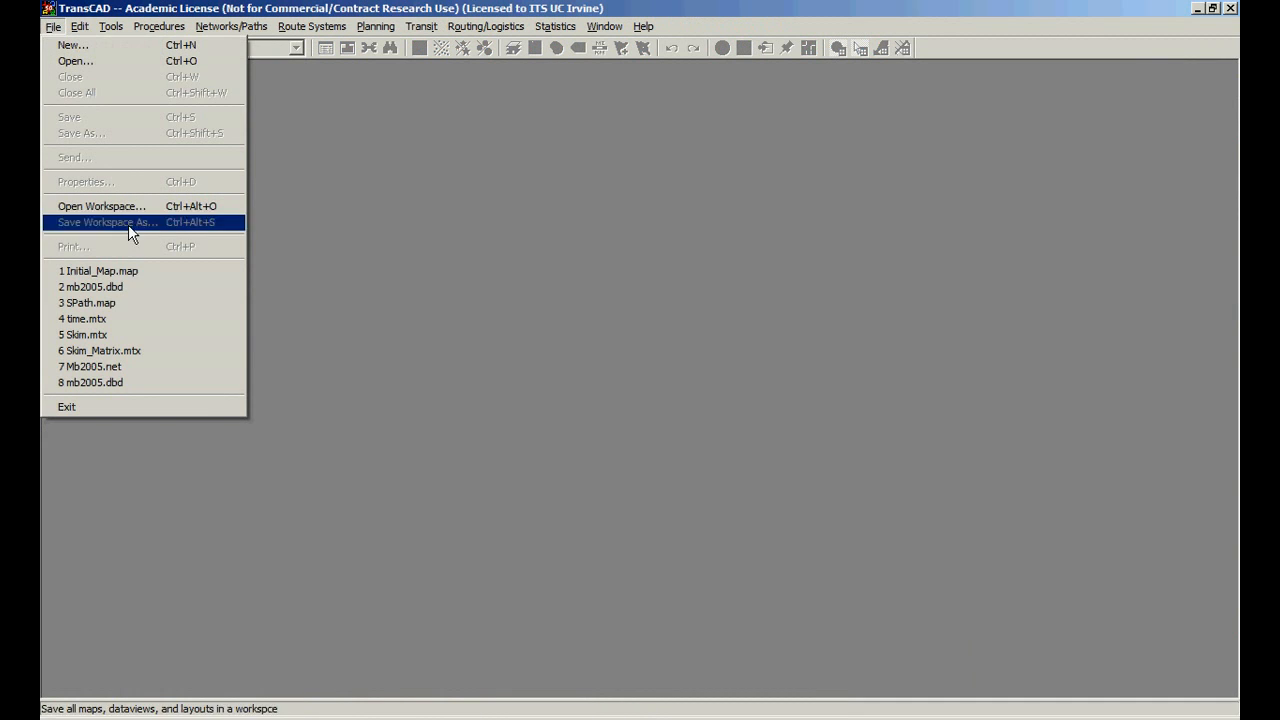
# Step: Reopen Initial_Map.map from the recent files list
pyautogui.click(100, 270)
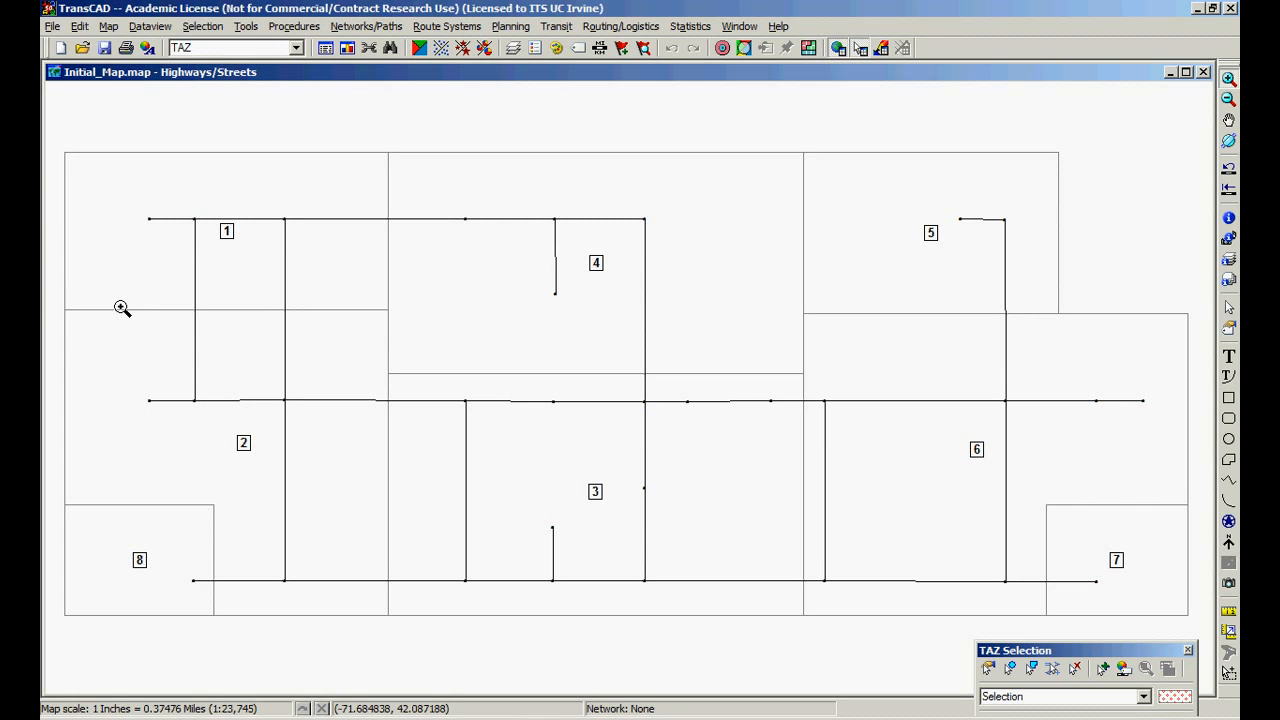
pyautogui.moveTo(108, 318)
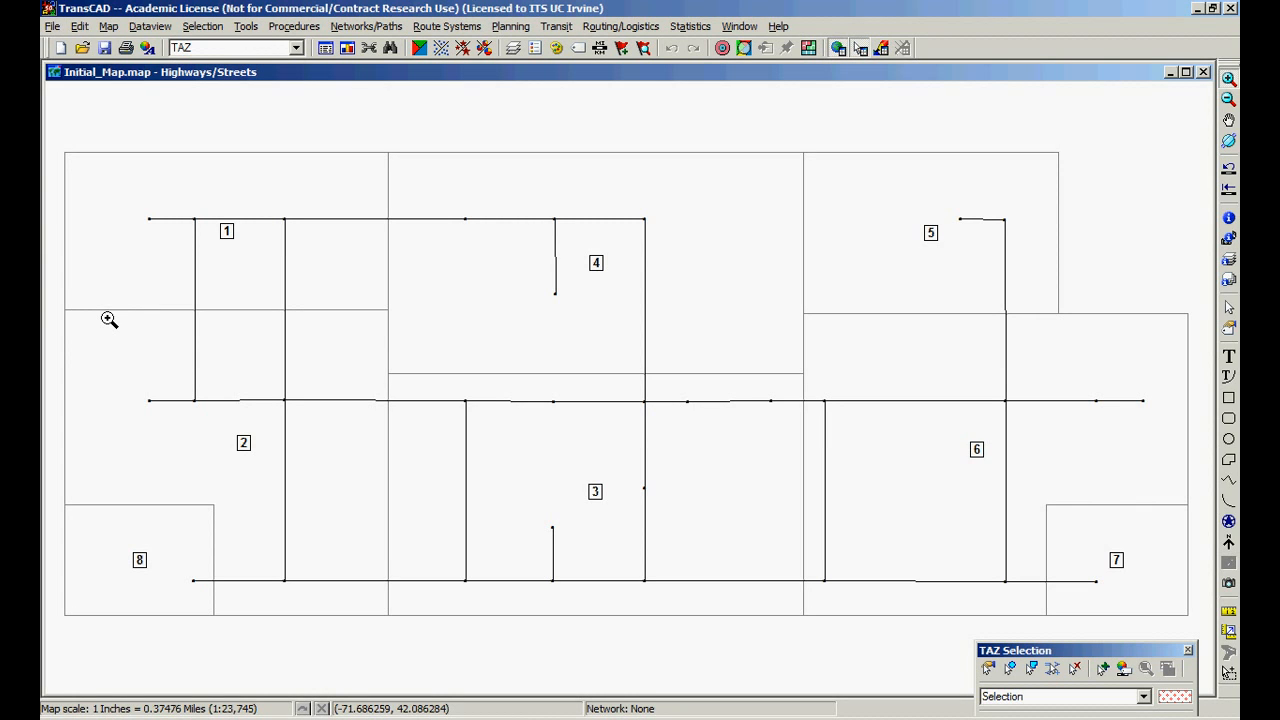